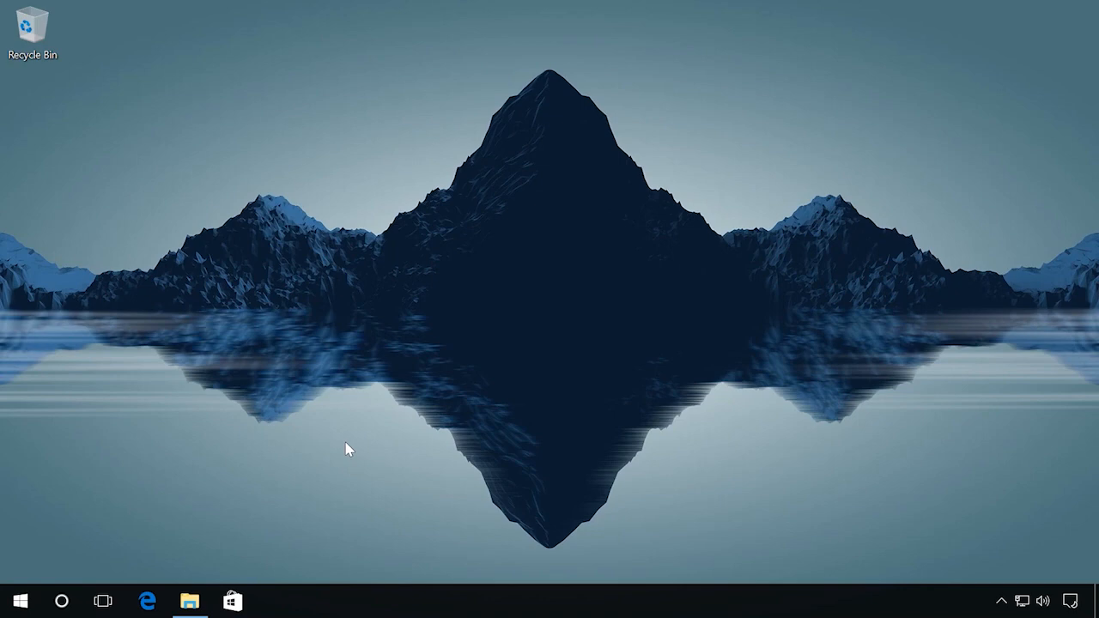
Step: Bring up File Explorer's This PC view listing the computer's drives
left_click(191, 601)
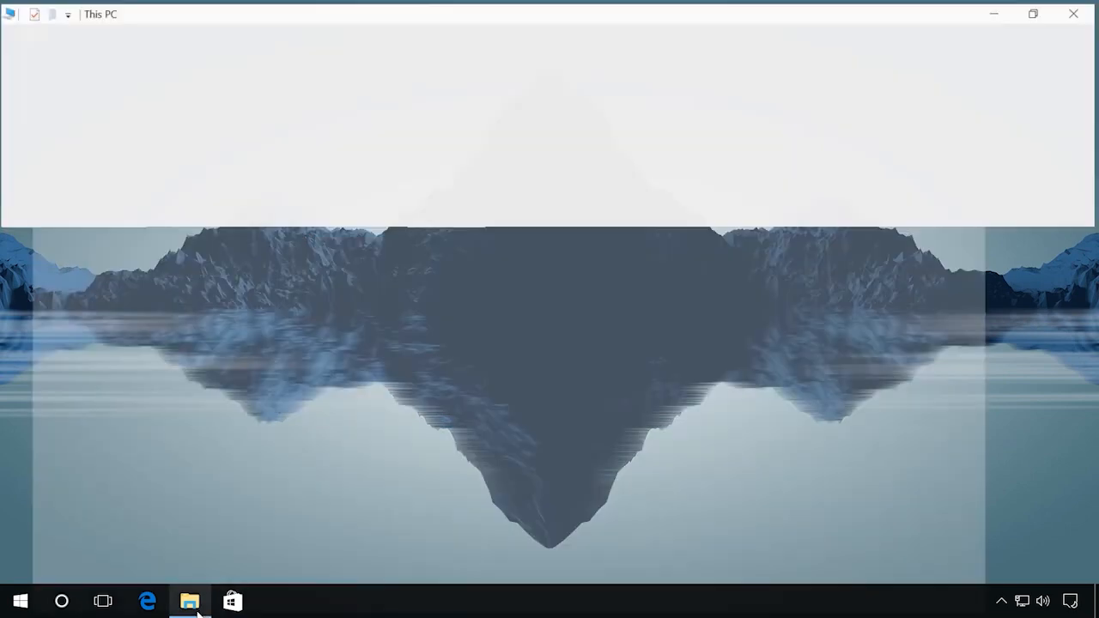
Step: Reach the Format dialog for removable drive (Y:) with FAT32 (Default) as file system
left_click(188, 601)
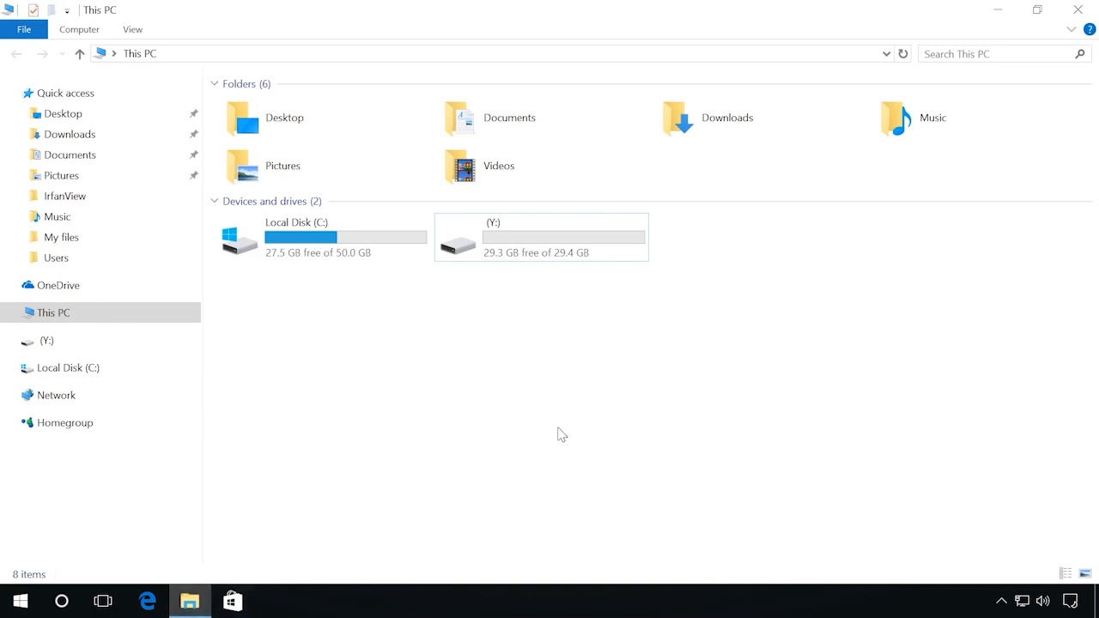
right_click(541, 237)
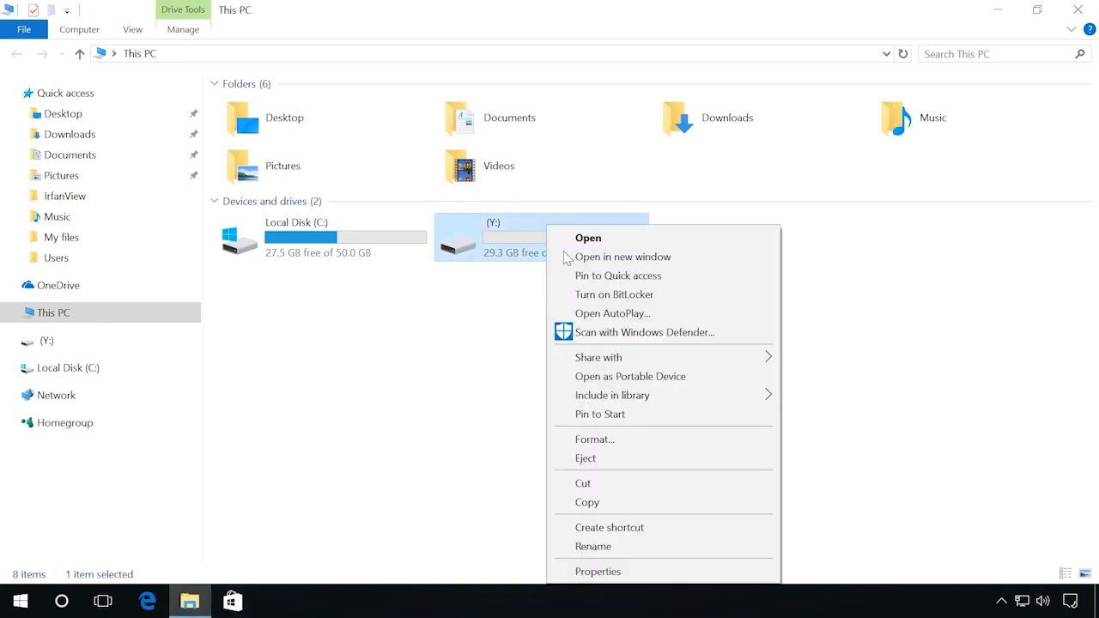
left_click(594, 440)
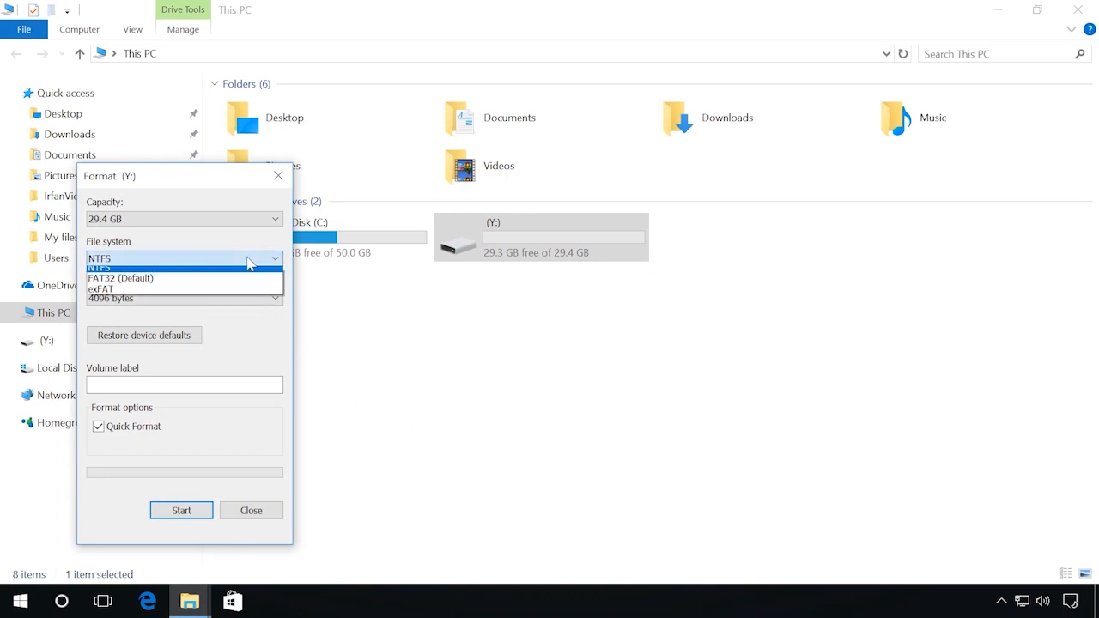
mouse_move(120, 283)
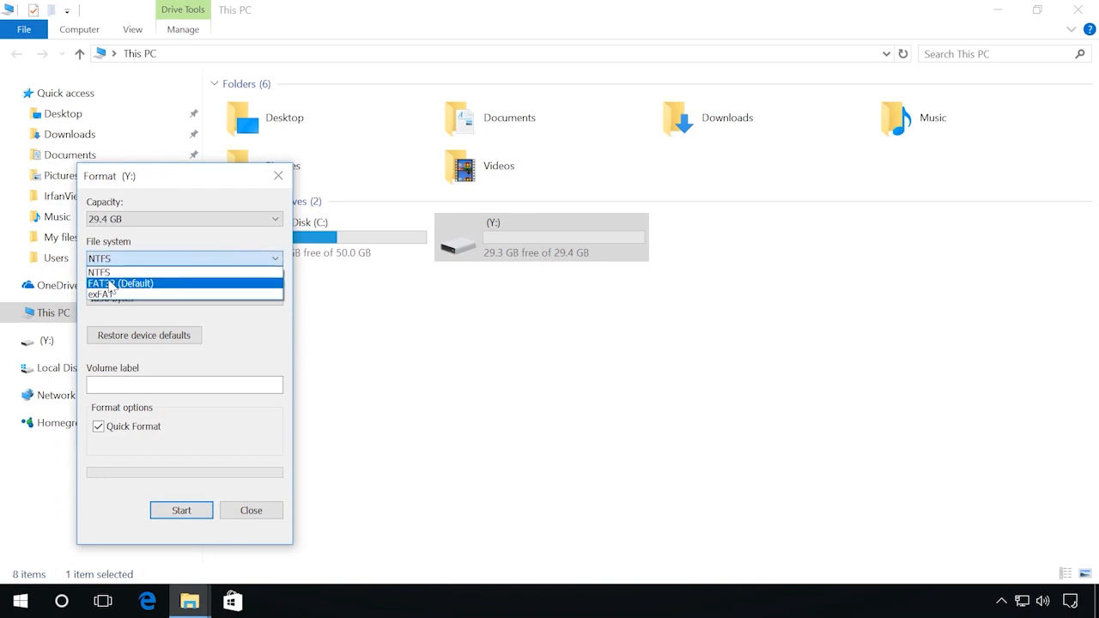
left_click(122, 284)
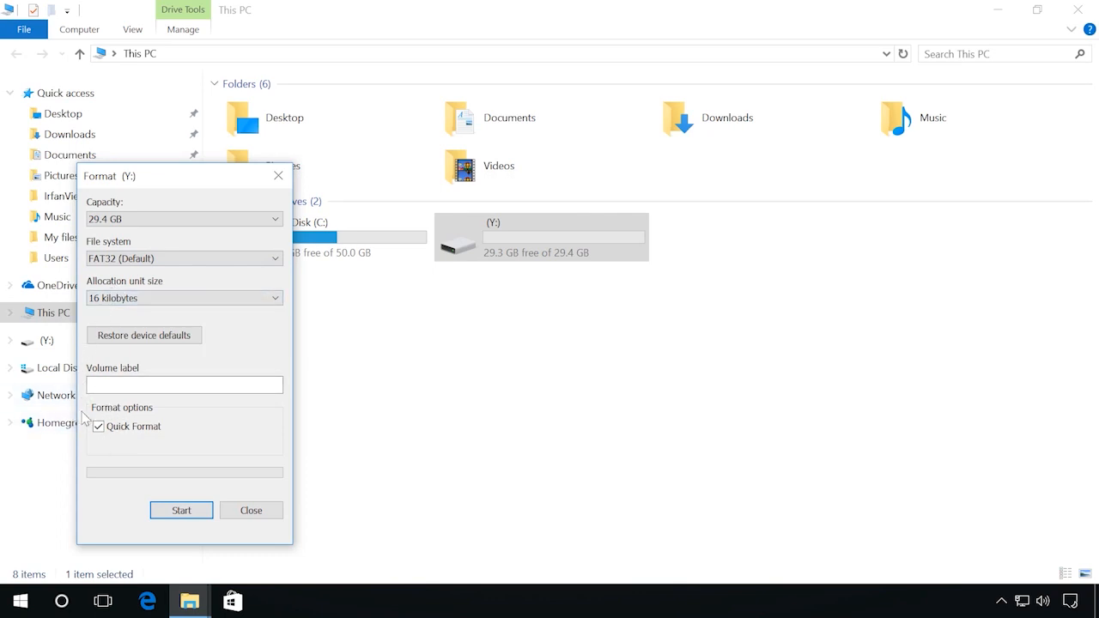
Step: Run the quick format of (Y:) as FAT32, confirming the erase warning and completion message
left_click(182, 510)
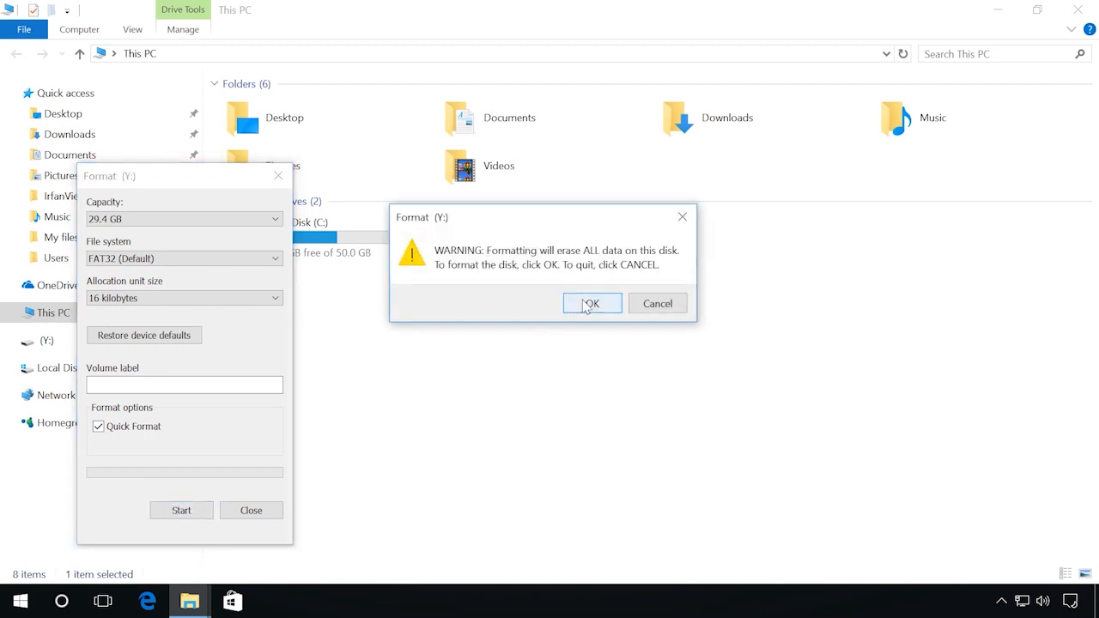
left_click(591, 302)
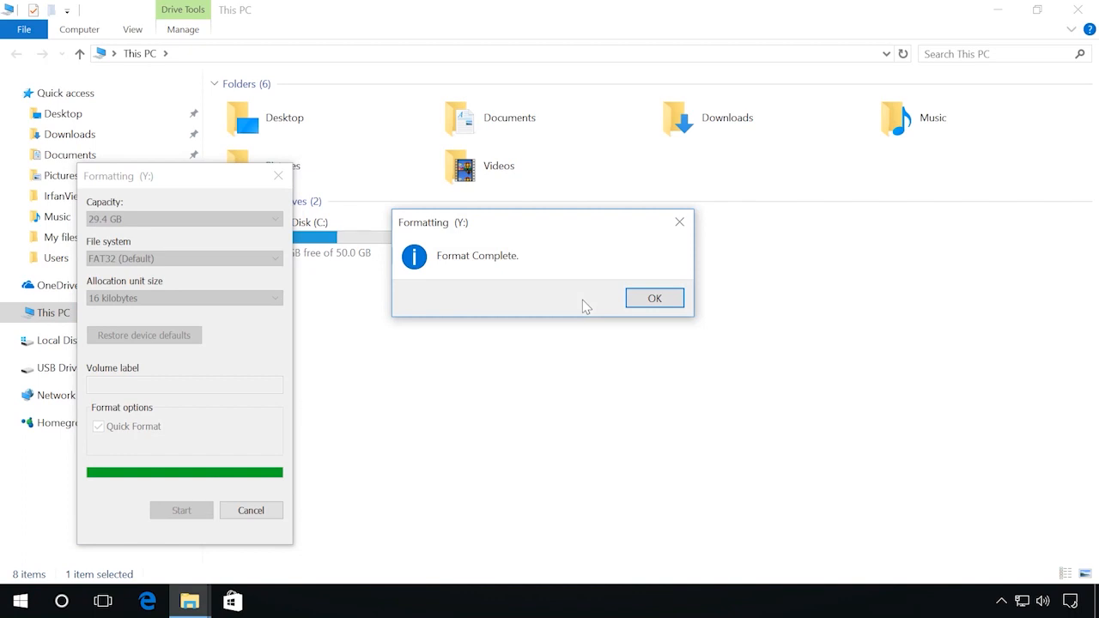
left_click(655, 298)
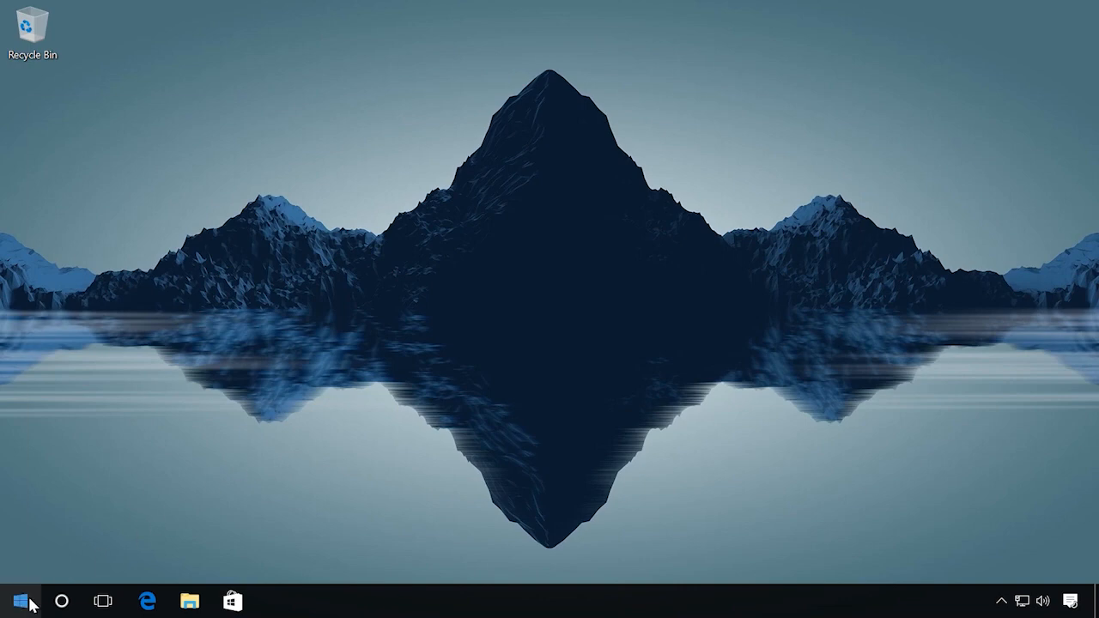
mouse_move(155, 374)
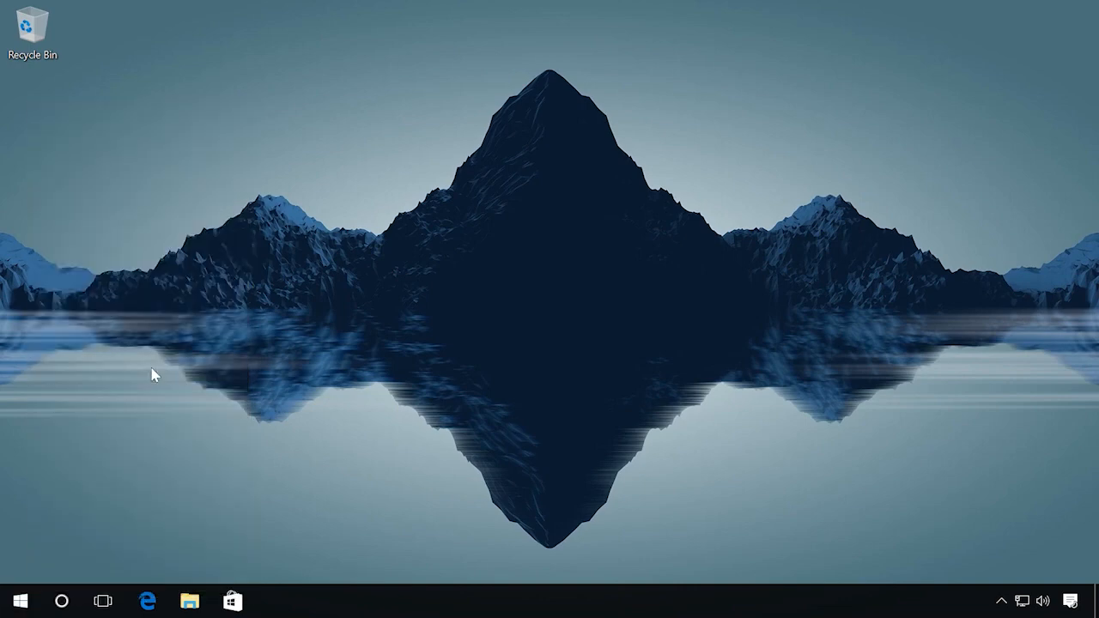
Step: Launch diskpart in an administrator Command Prompt and run list disk to show all six disks
left_click(275, 601)
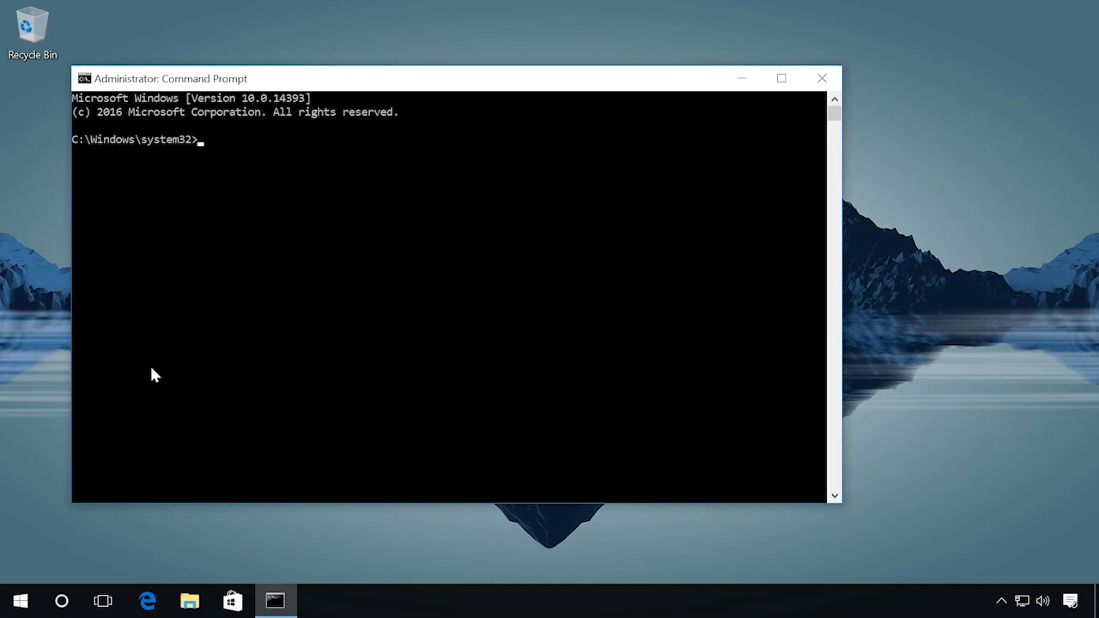
type("disk")
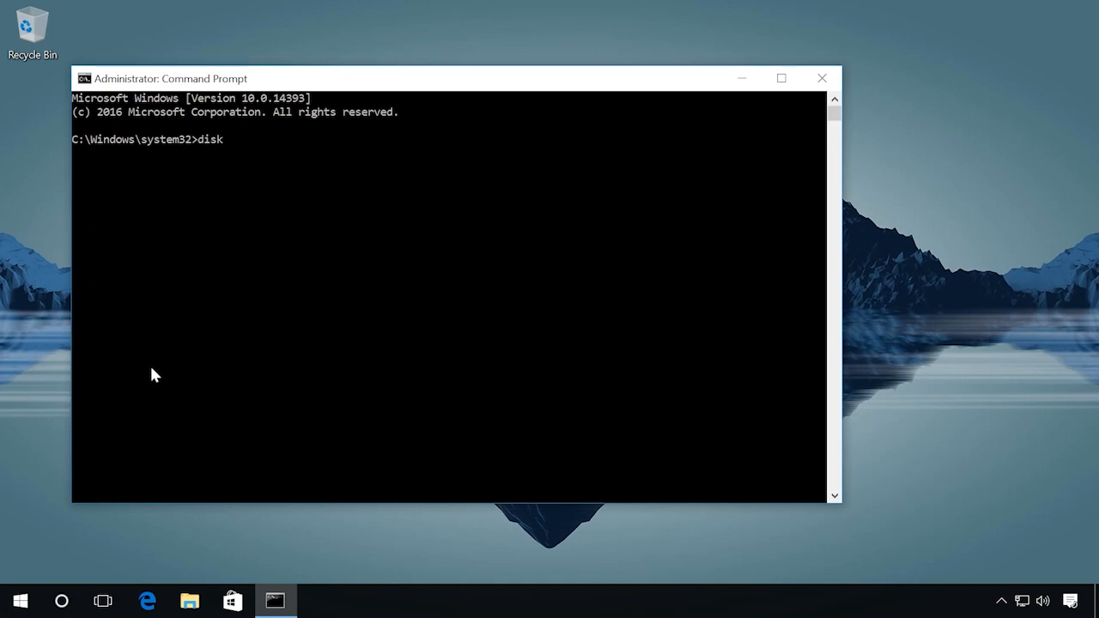
type("part")
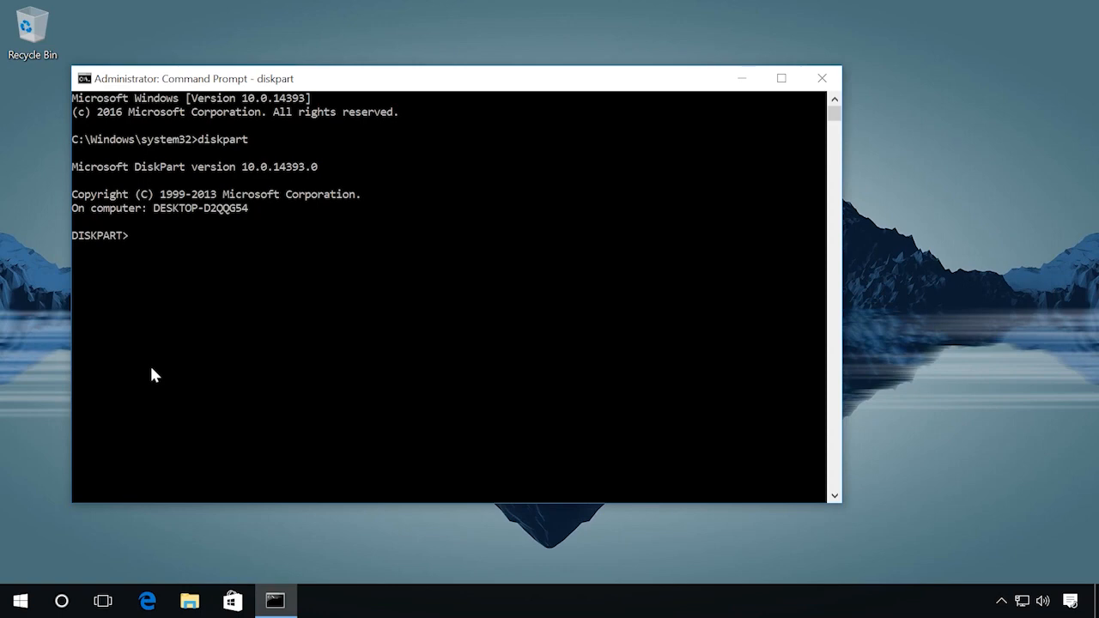
type("list disk")
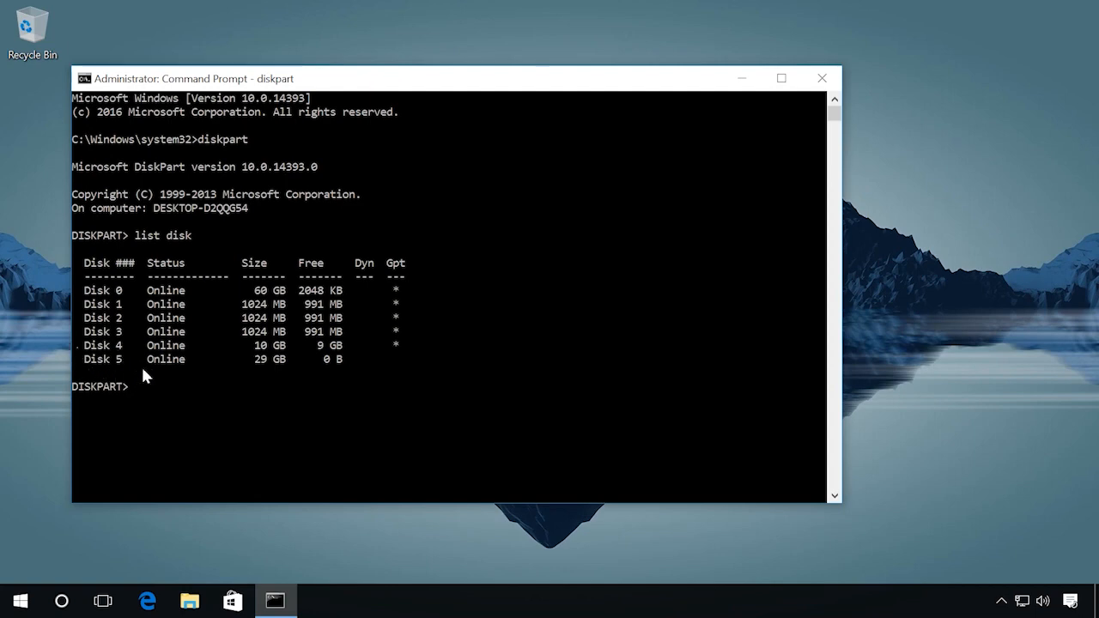
mouse_move(124, 377)
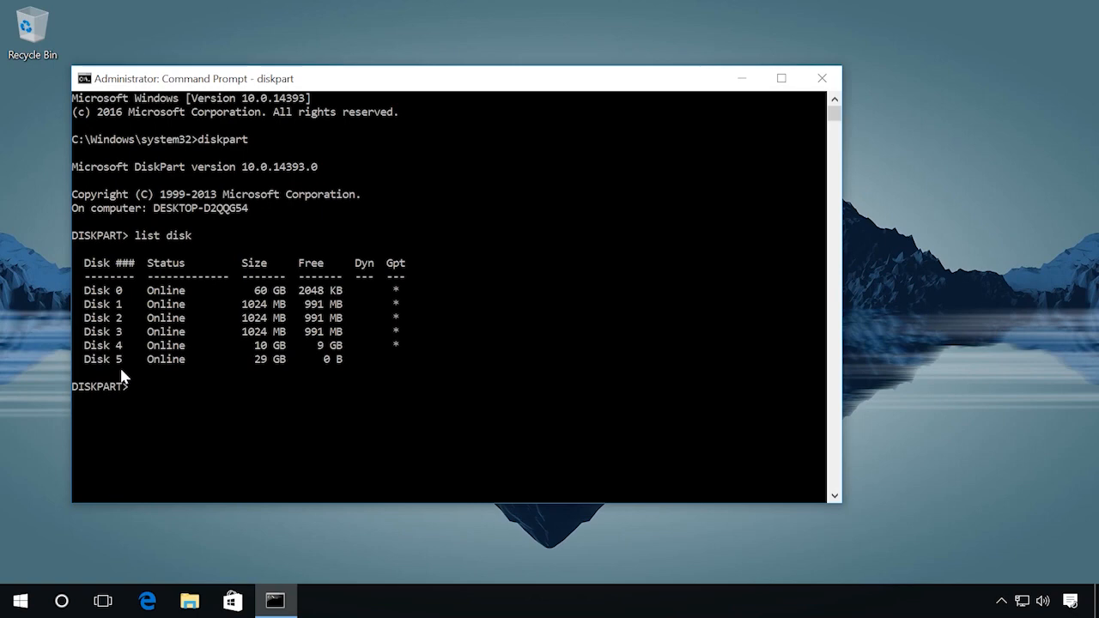
Step: Select disk 5 in diskpart and clean it of existing partitions
type("select disk")
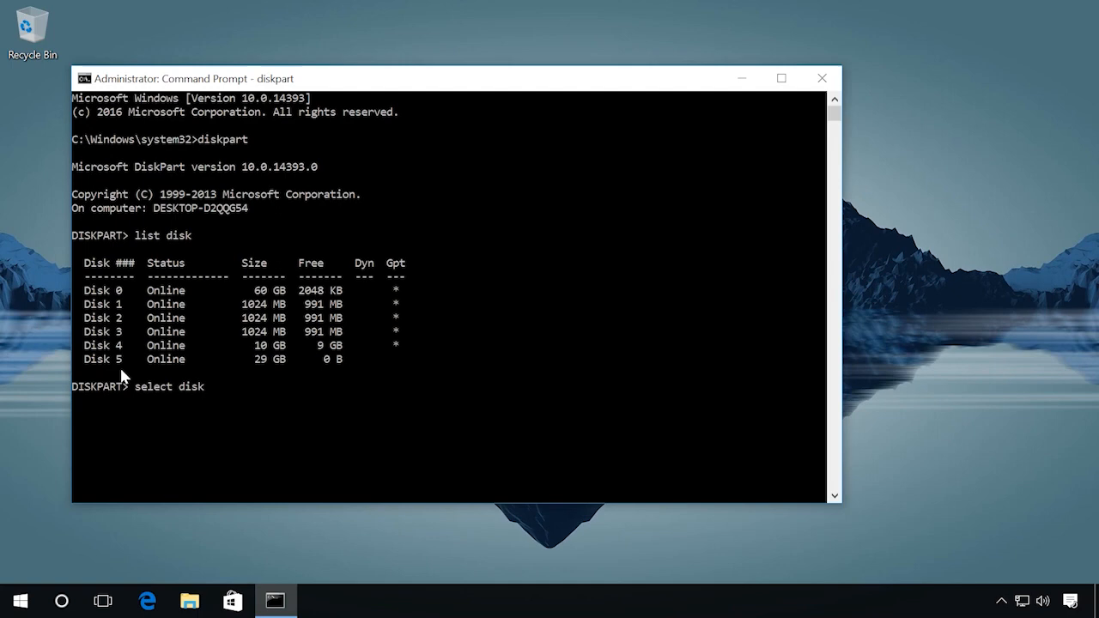
type("5")
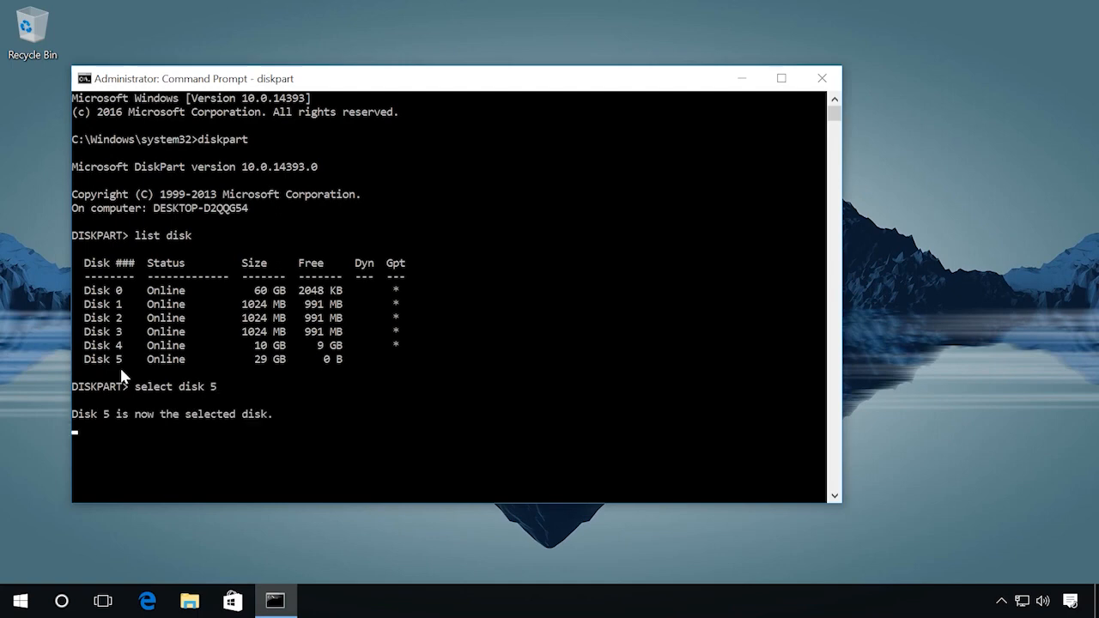
key("enter")
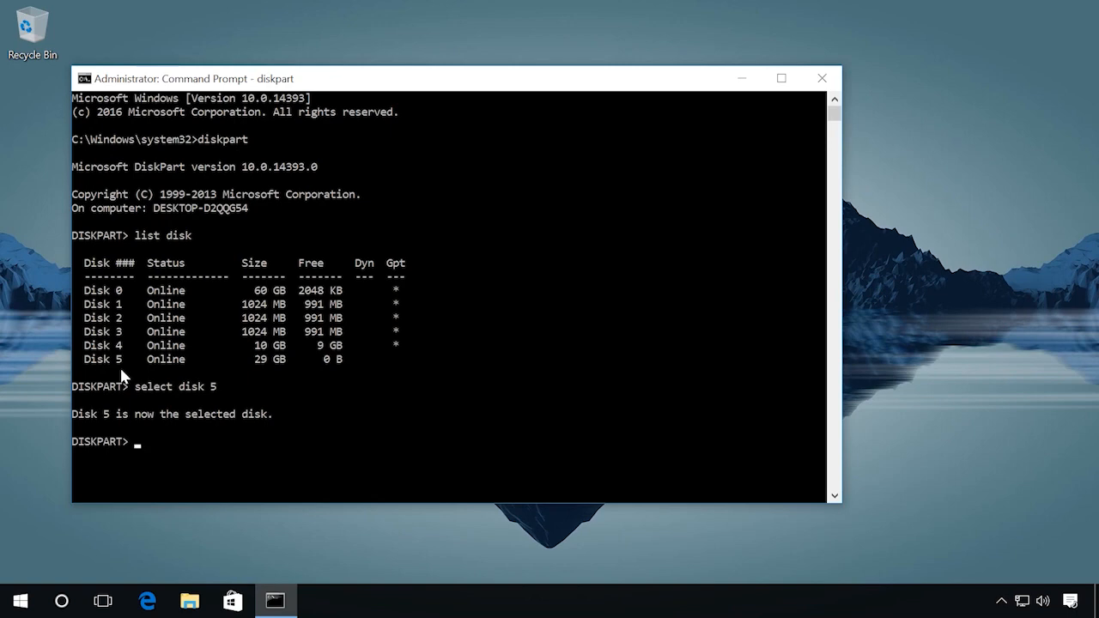
type("clean")
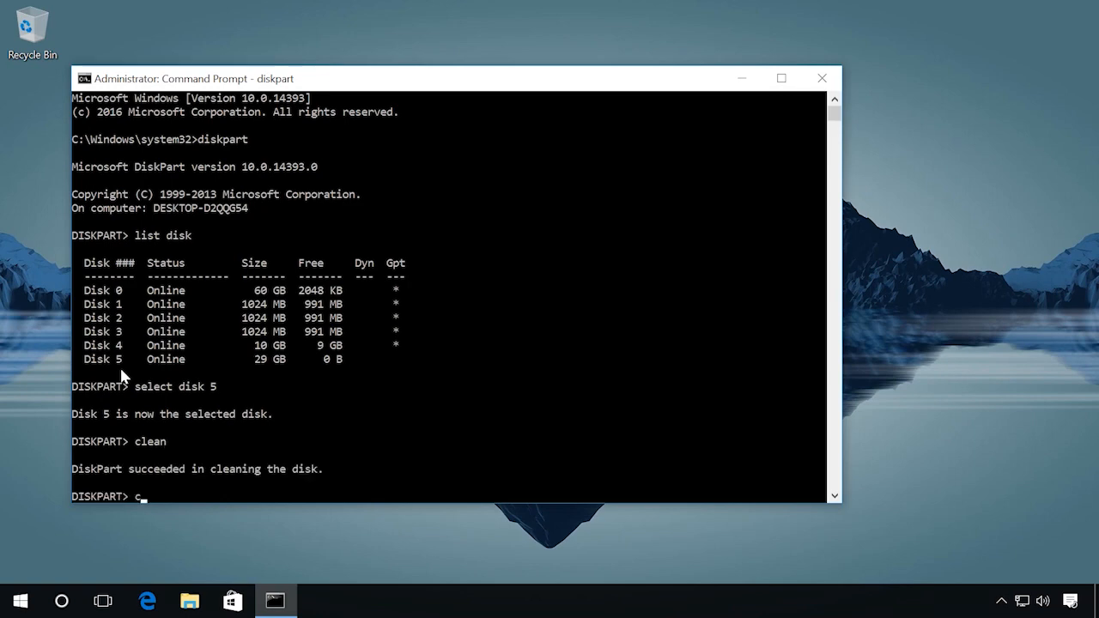
Step: Create a 2000 MB primary partition and select partition 1
type("create")
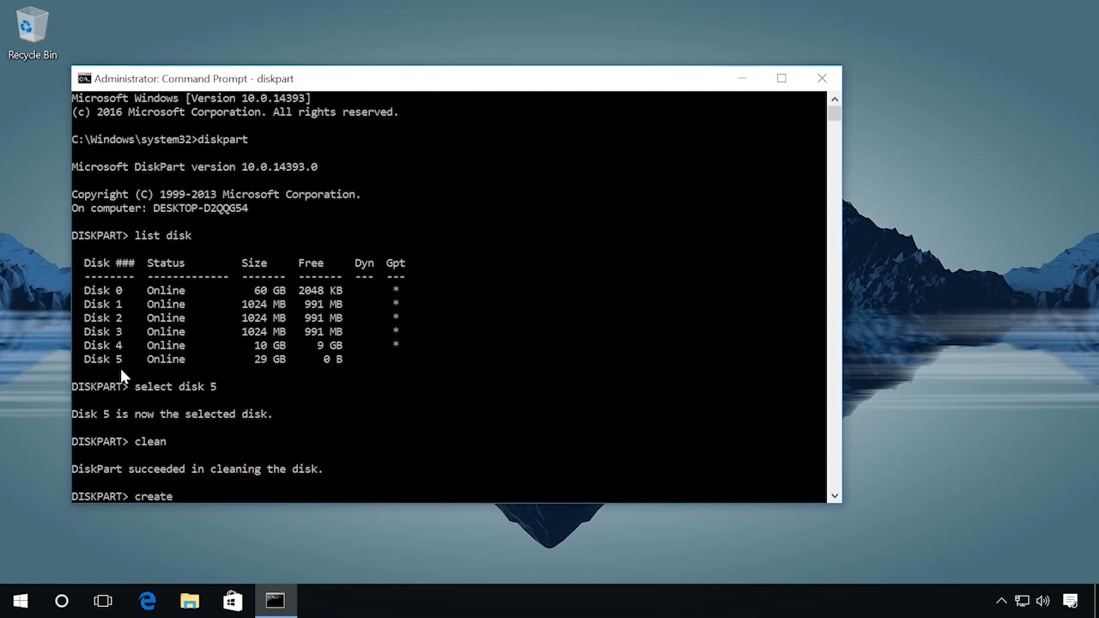
type("par")
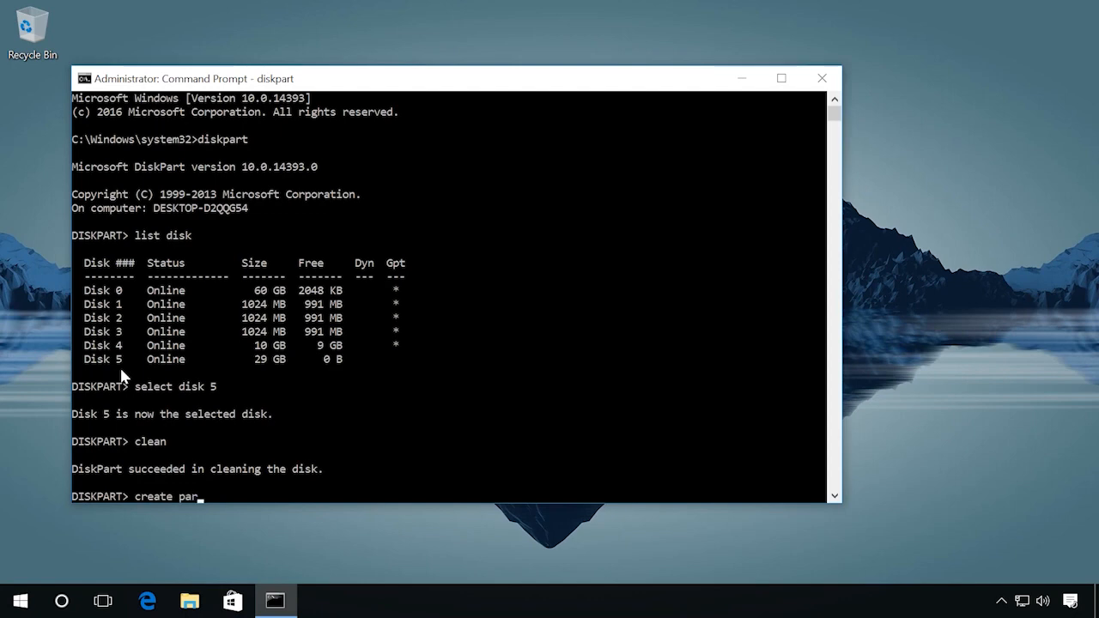
type("tition")
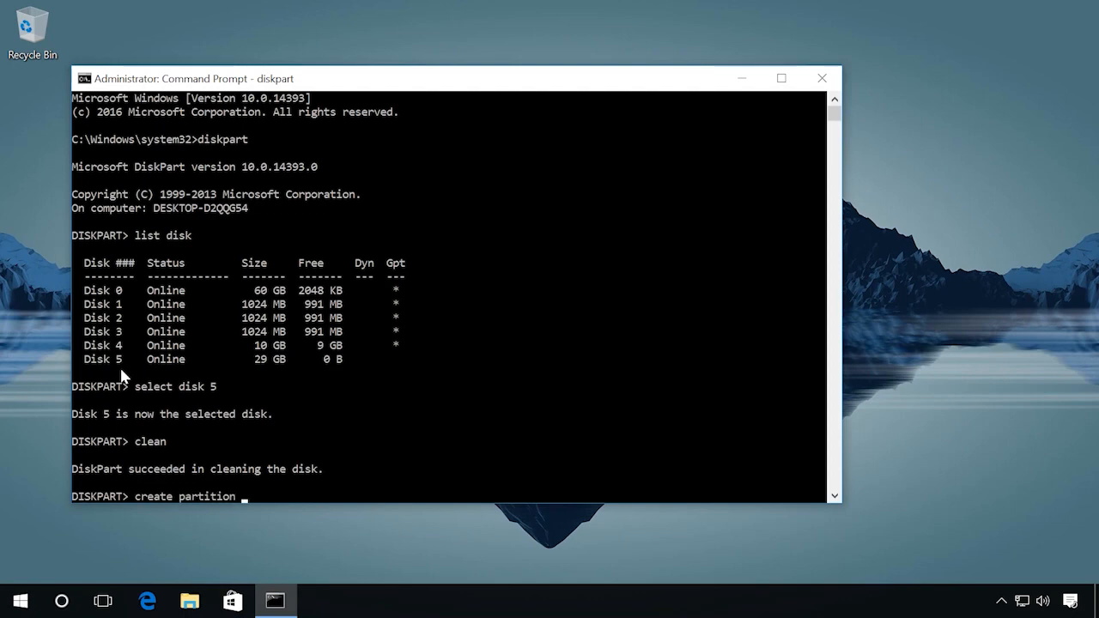
type("p")
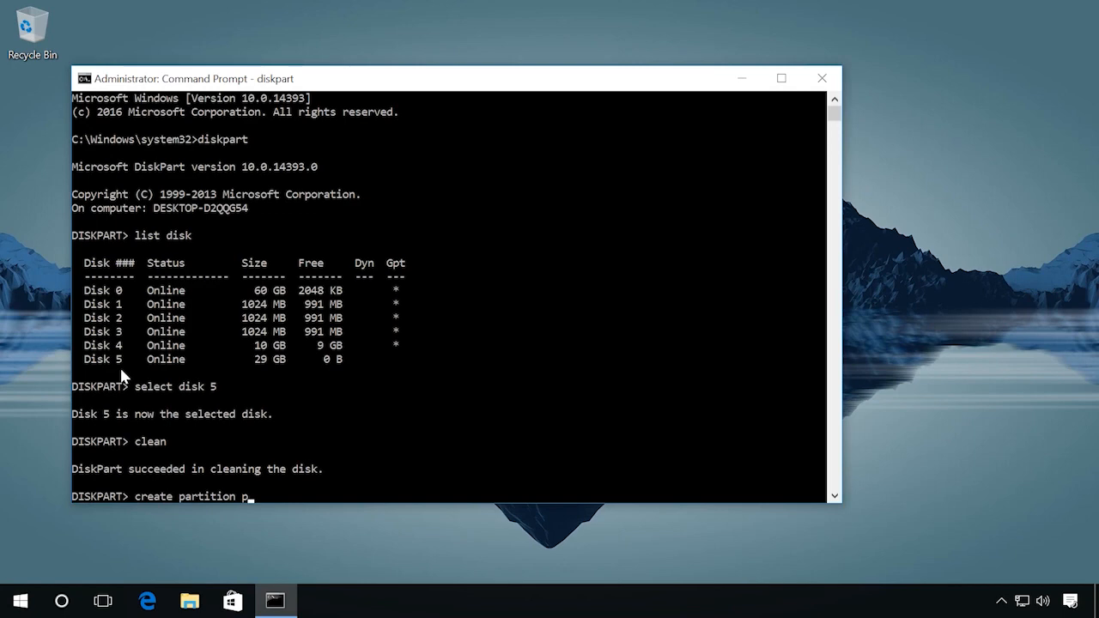
type("ri")
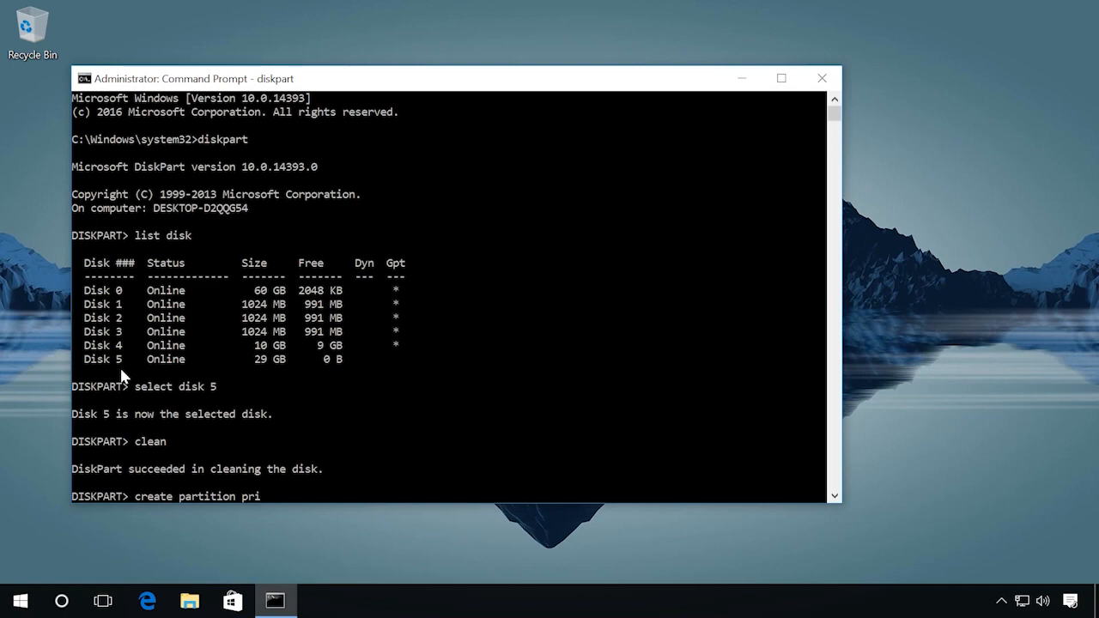
type("mary")
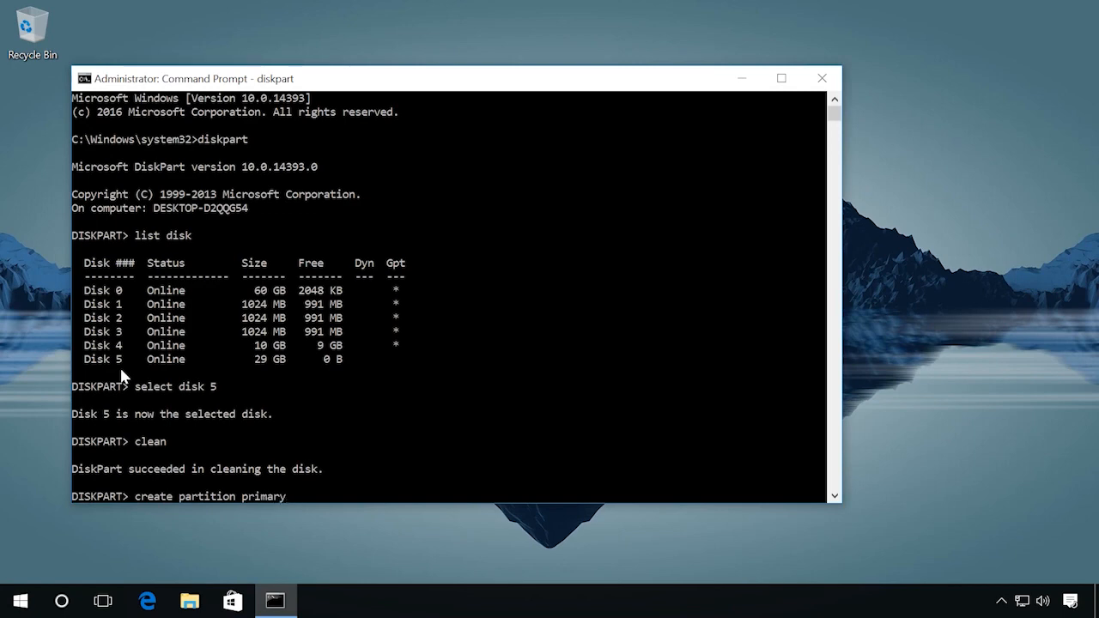
type("size=2000")
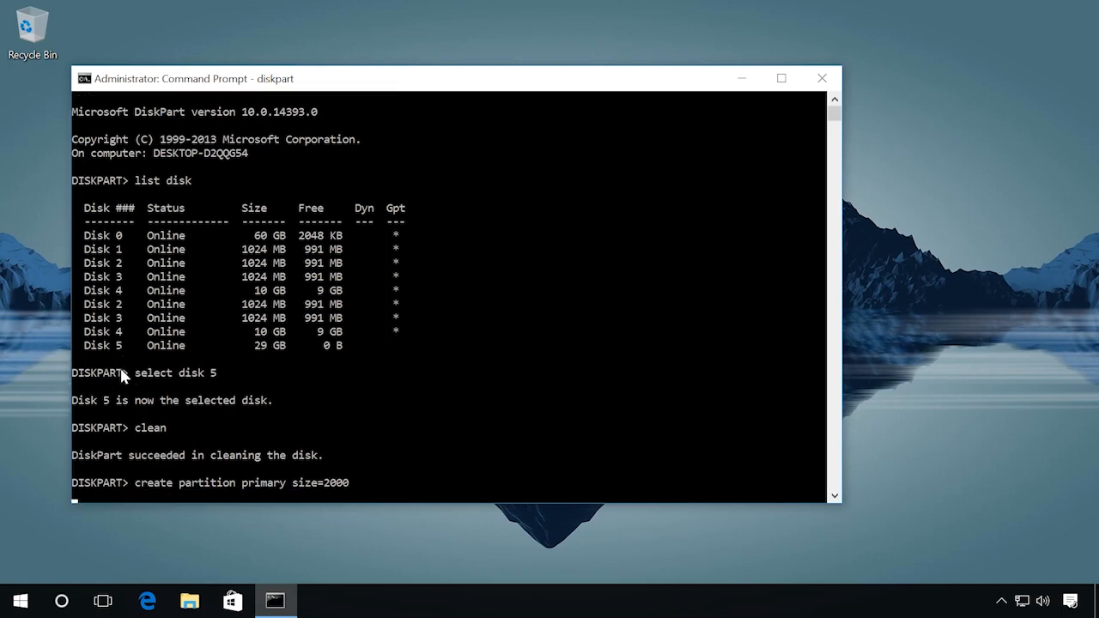
type("select part")
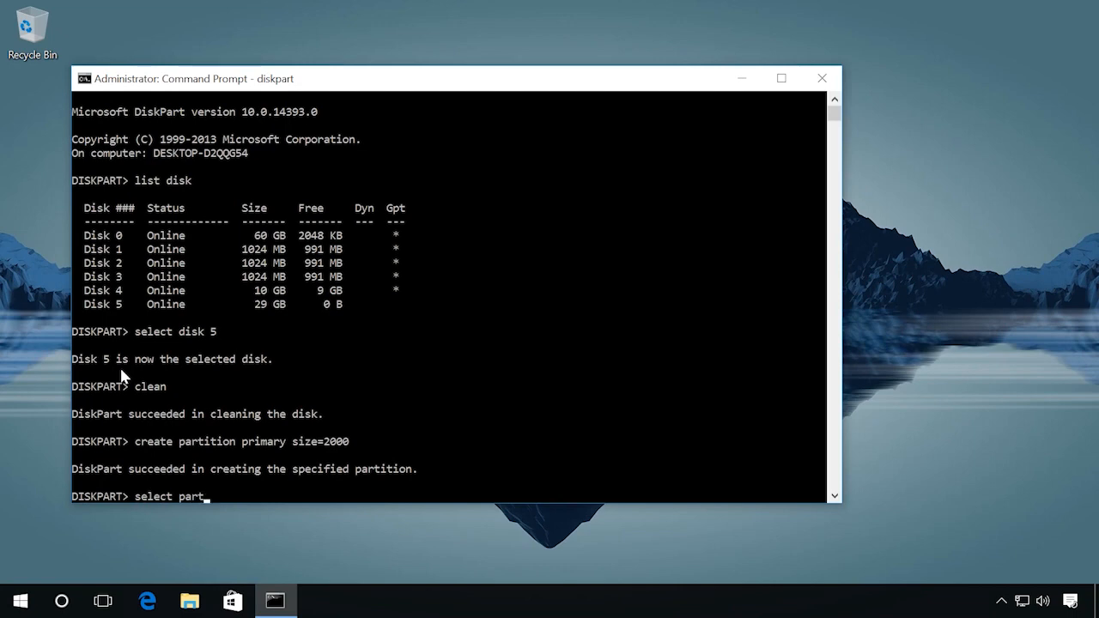
type("ition")
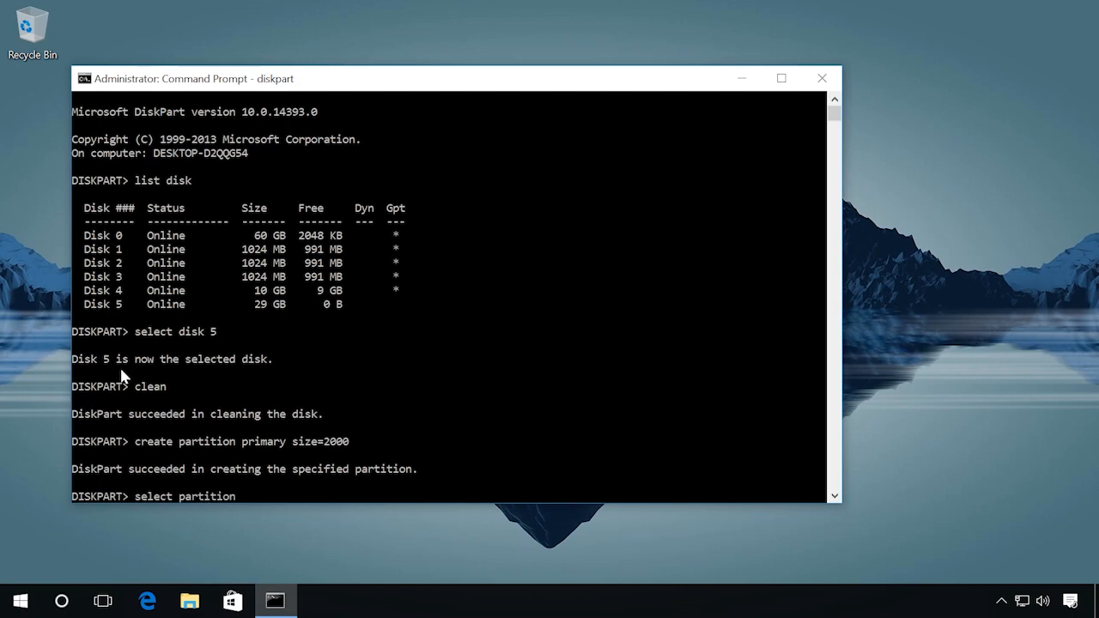
type("1")
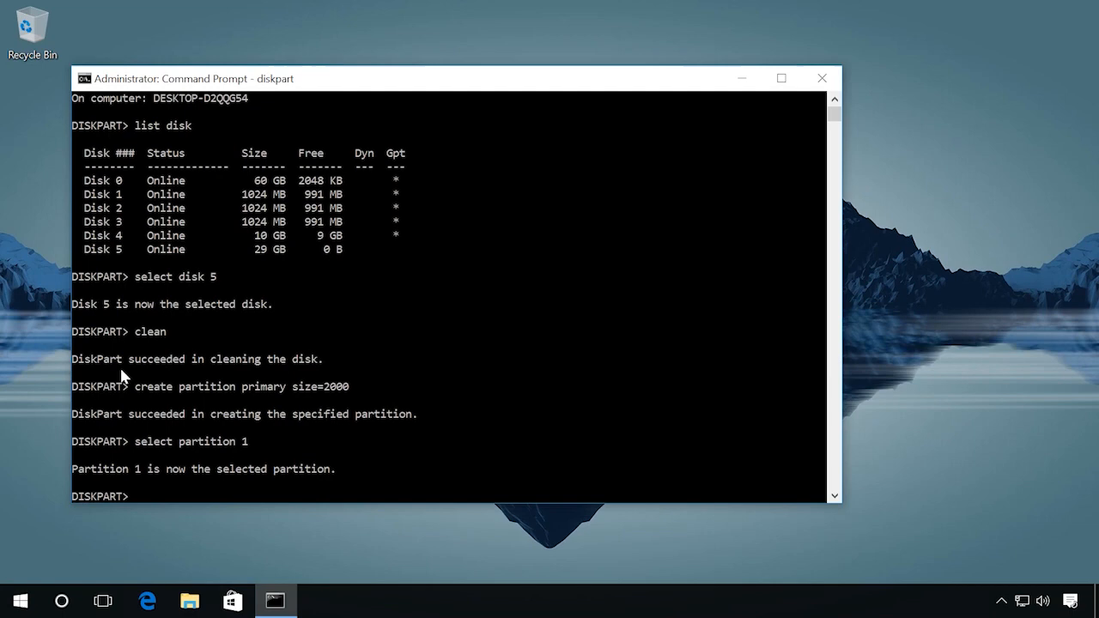
Step: Quick-format the selected partition with format fs=fat32 quick
type("format")
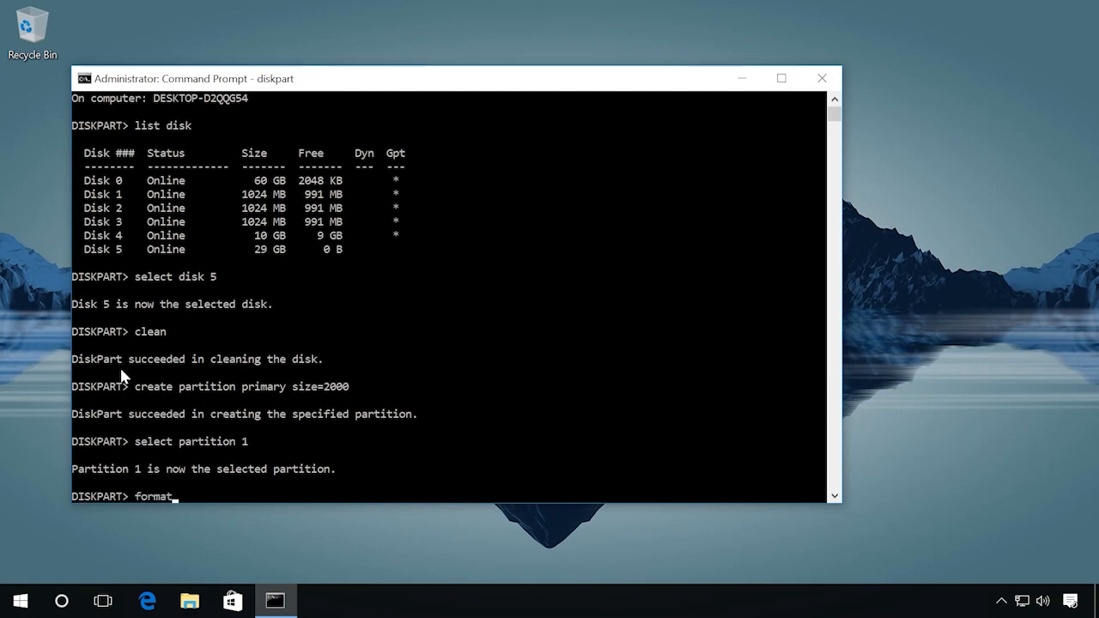
type("fs=")
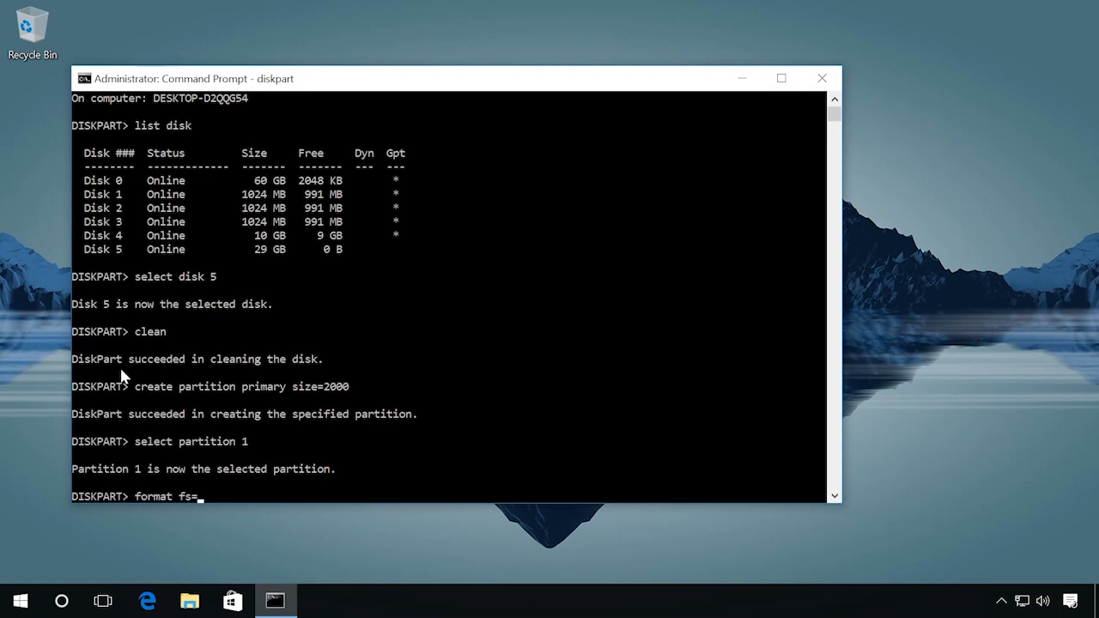
type("fat")
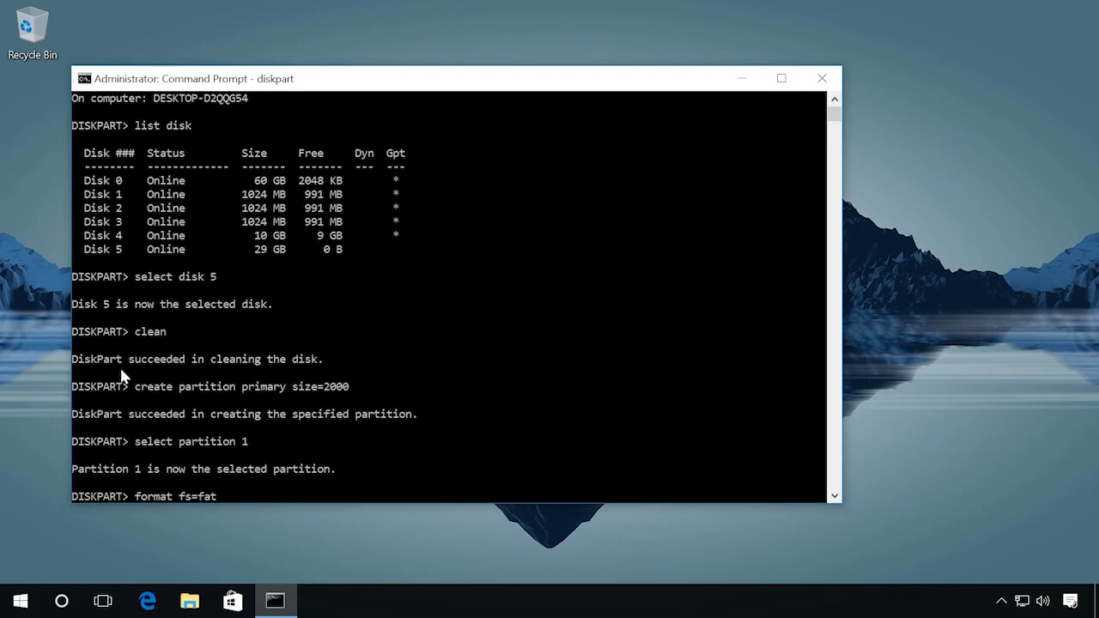
type("32")
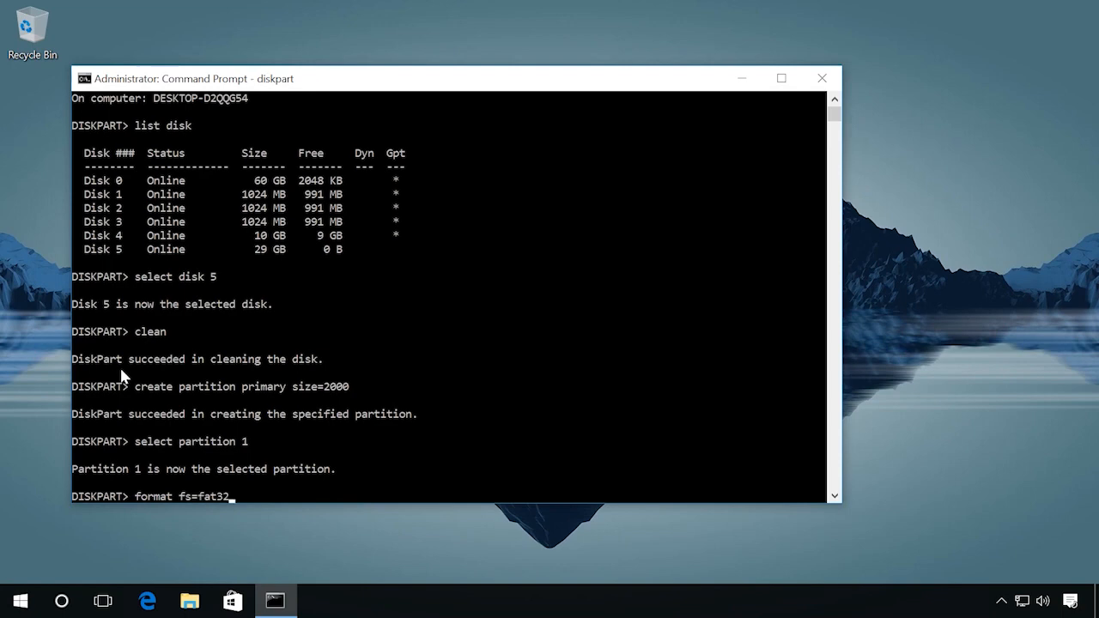
type("quick")
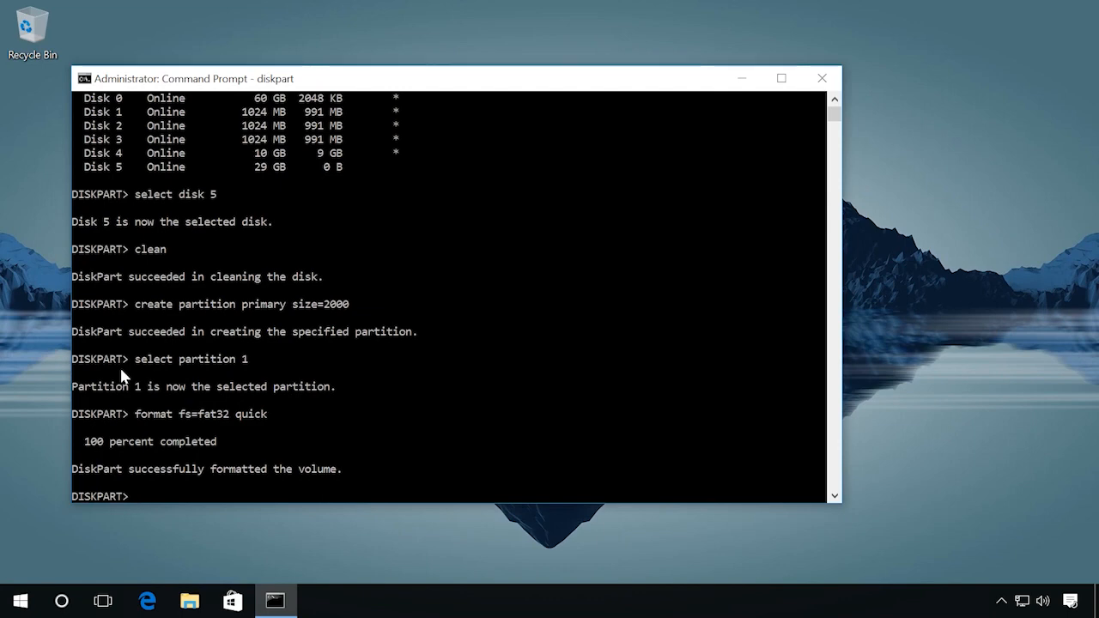
Step: Assign drive letter X to the formatted volume with assign letter=X
type("as")
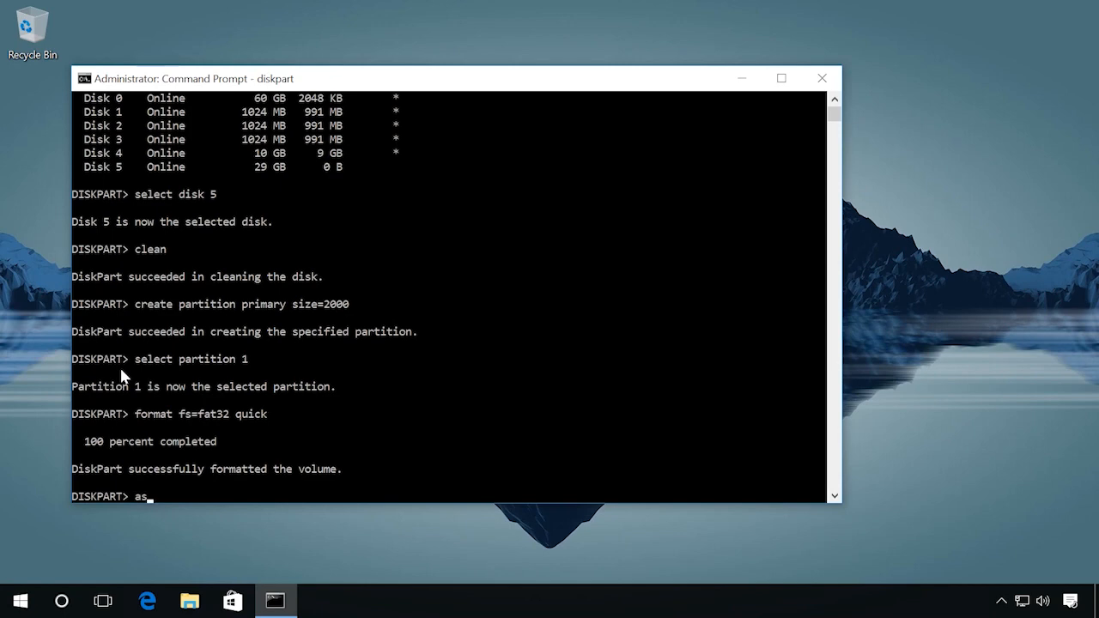
type("sign lett")
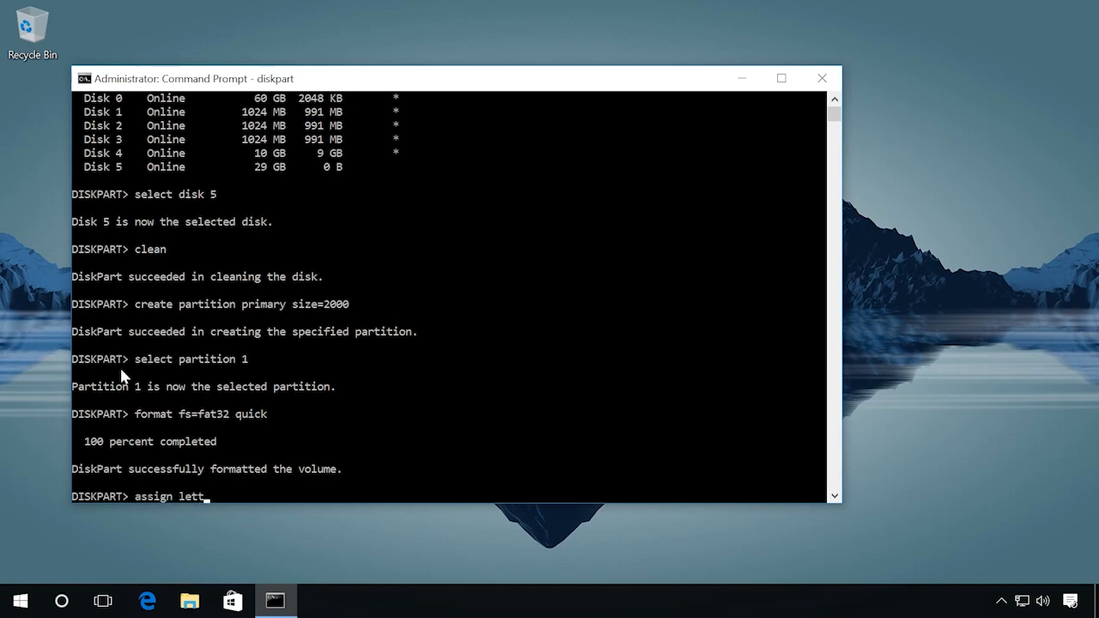
type("er=X")
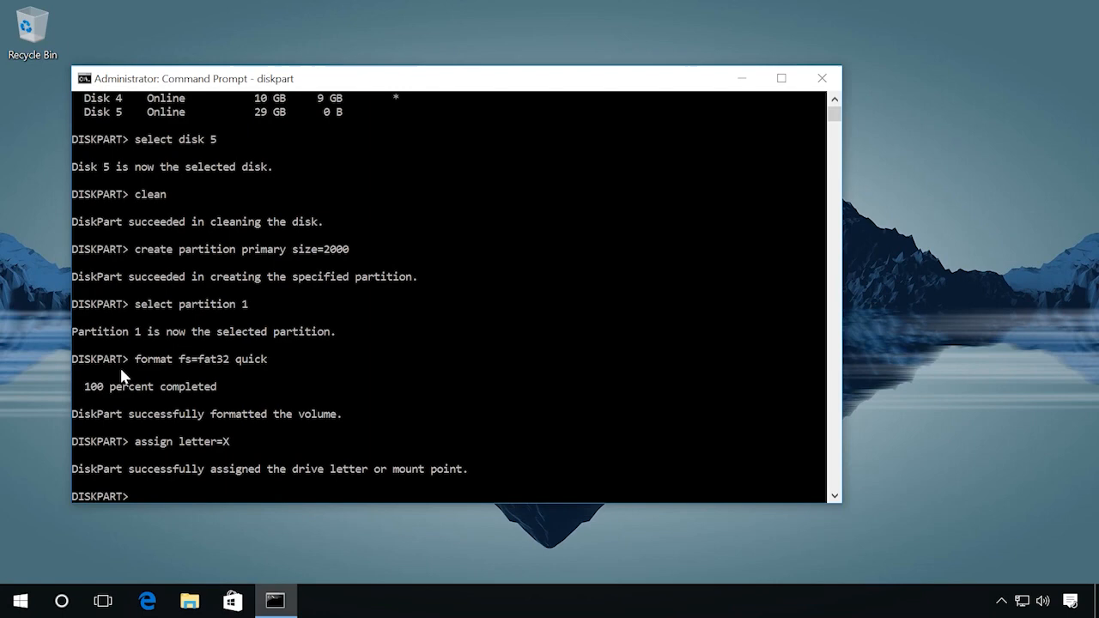
Step: Exit diskpart and close the Command Prompt window, returning to the desktop
type("e")
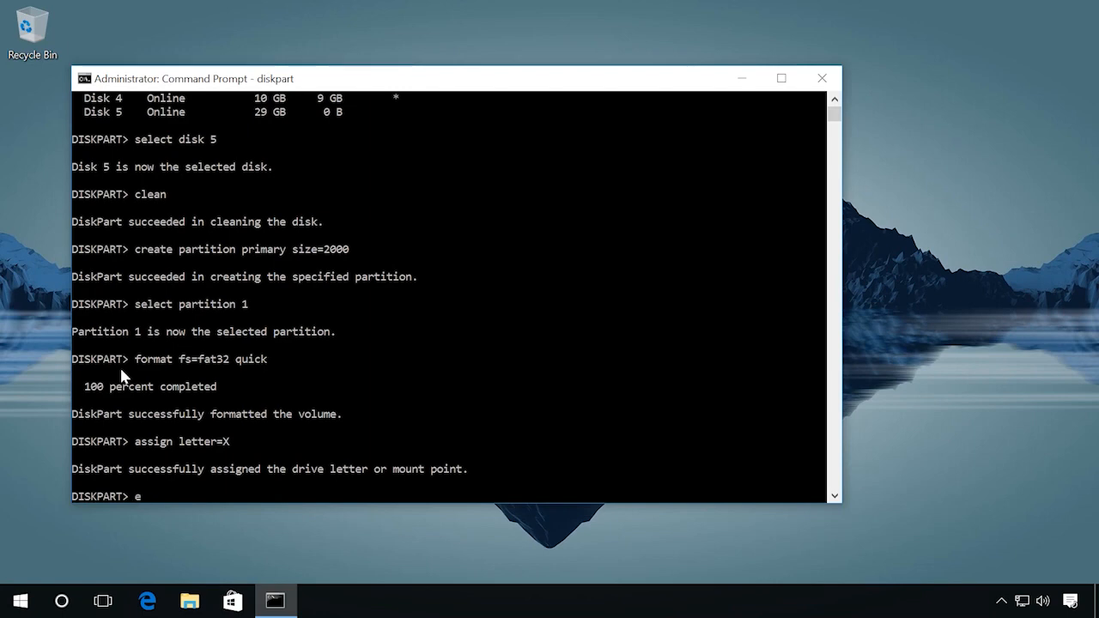
type("xit")
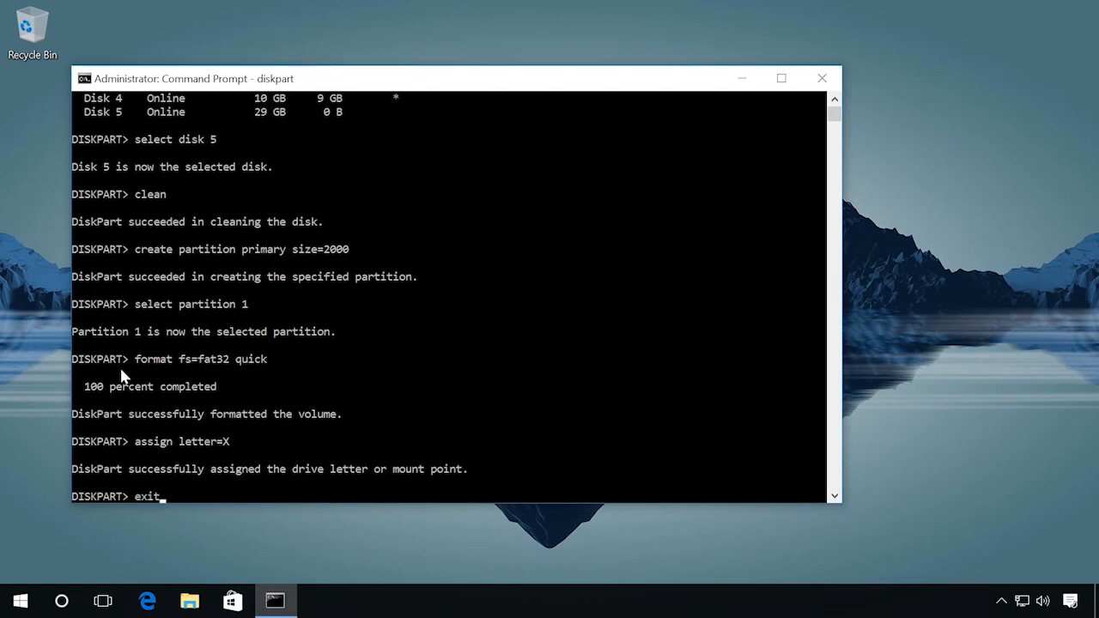
key("enter")
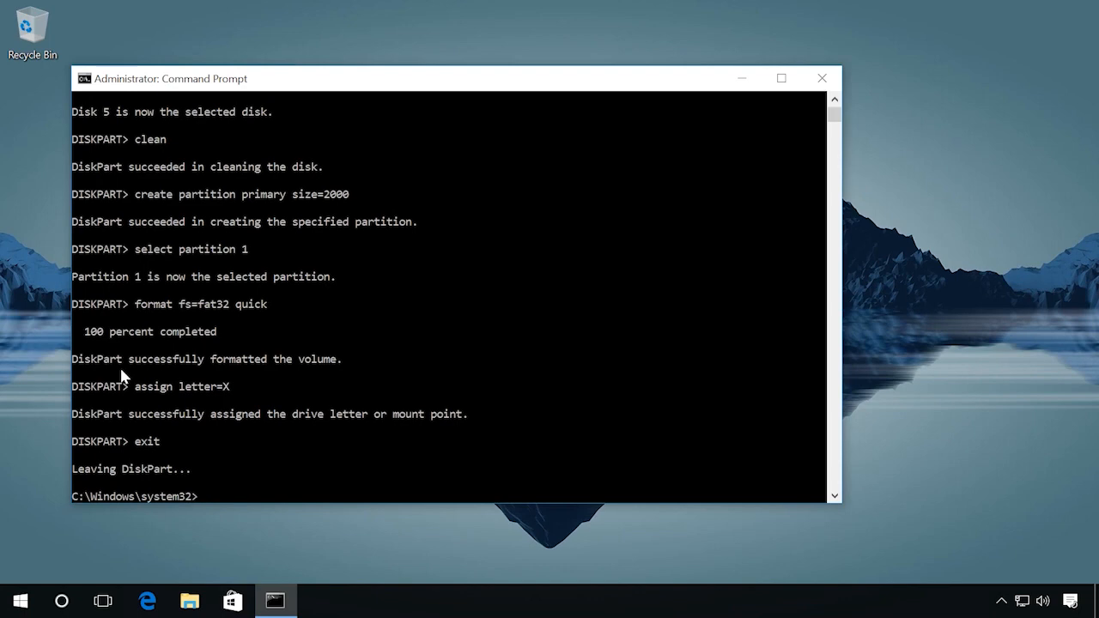
mouse_move(822, 79)
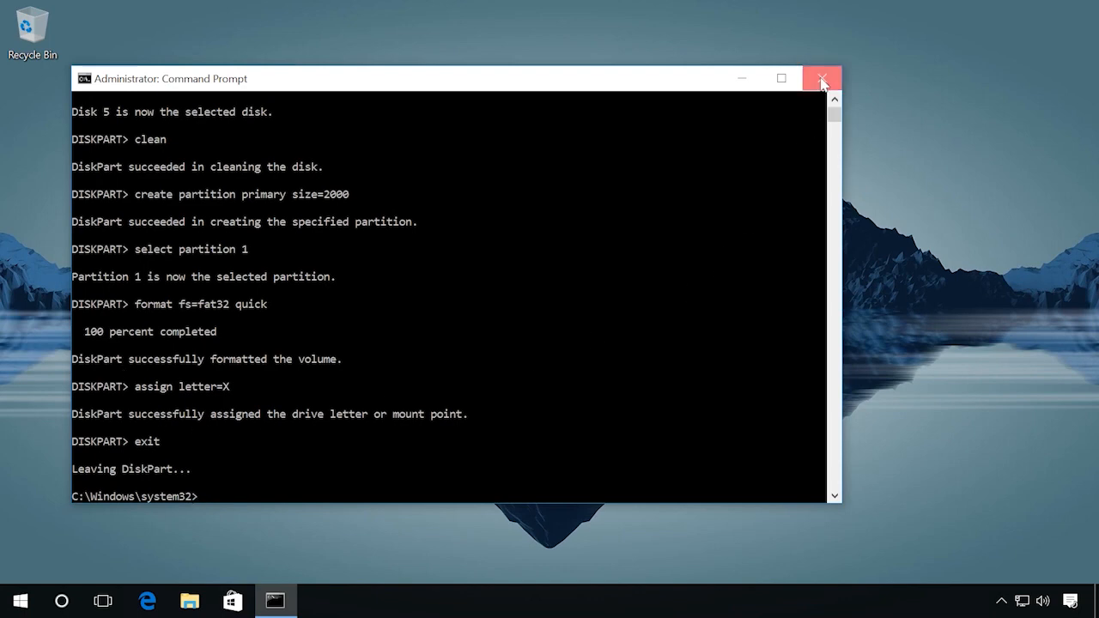
left_click(821, 77)
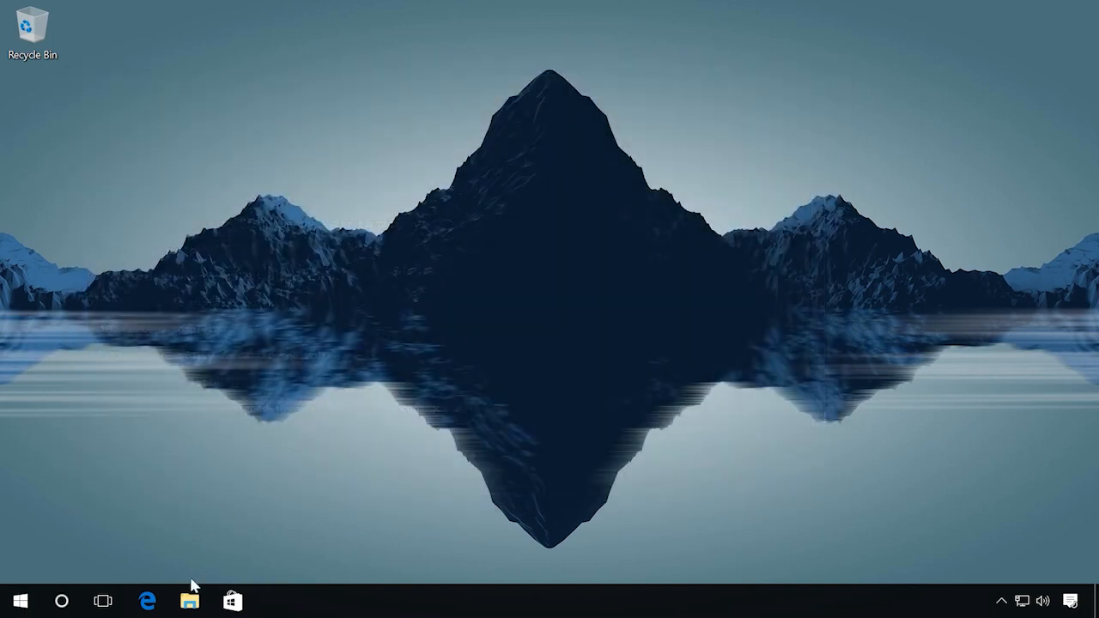
Step: View the new 1.94 GB drive (X:) under This PC and start renaming it from its context menu
left_click(189, 602)
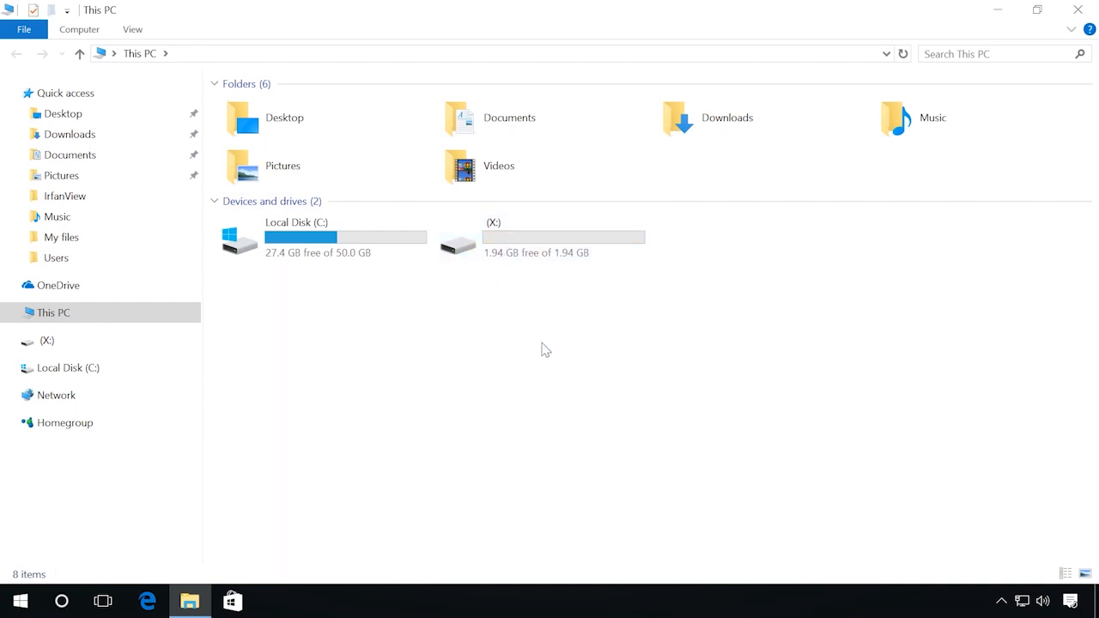
right_click(492, 237)
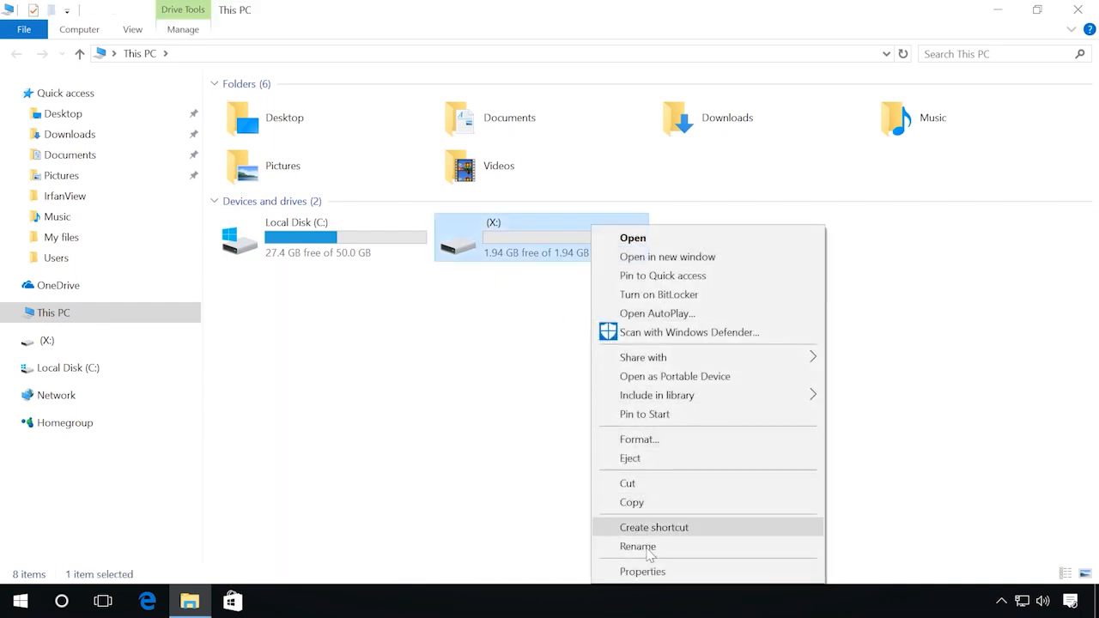
left_click(642, 571)
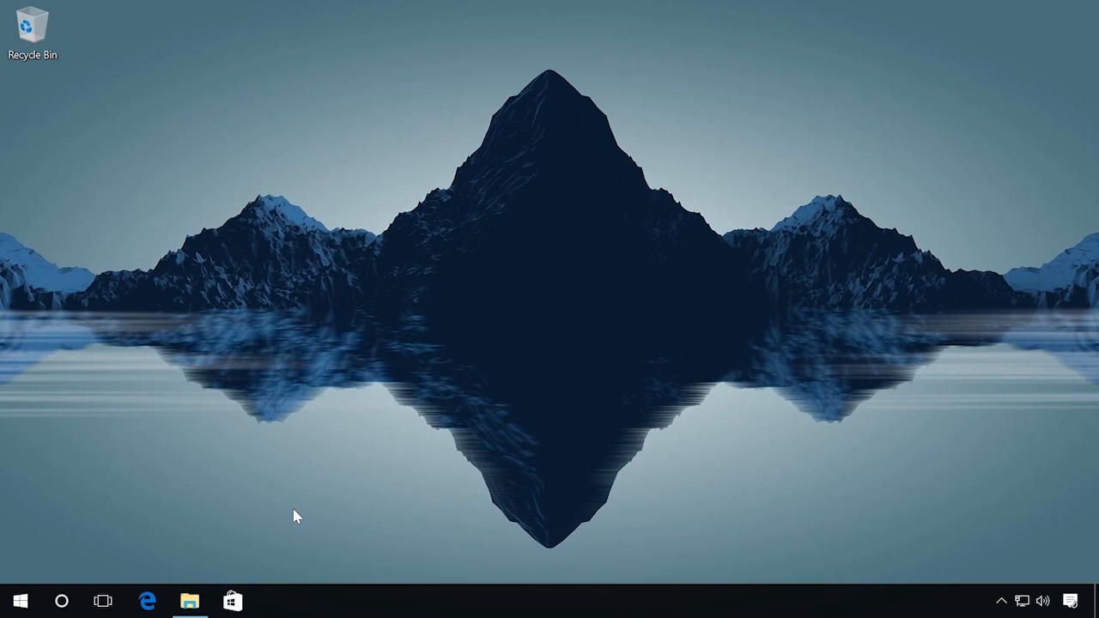
mouse_move(291, 515)
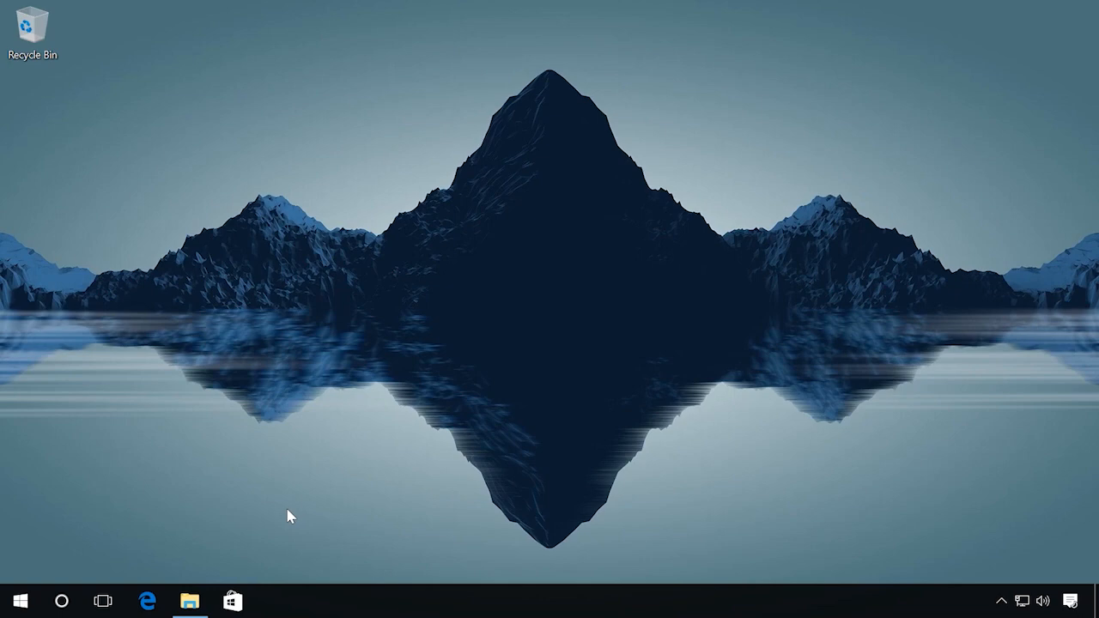
Step: Reopen This PC showing (X:) with 1.08 GB free, look inside it, and go back to the drives list
left_click(191, 601)
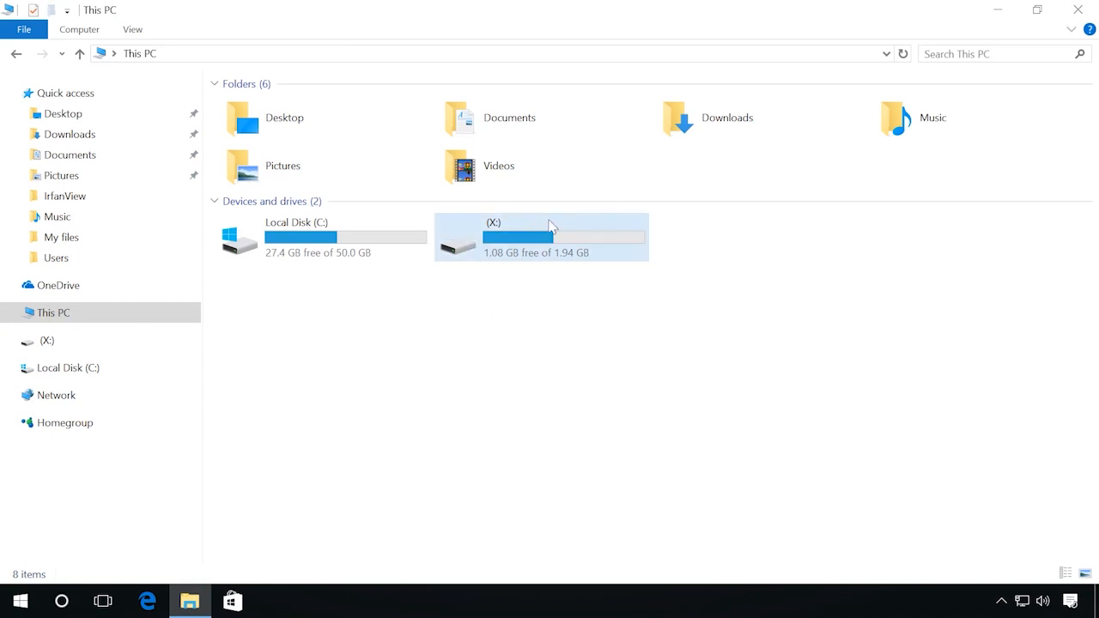
double_click(541, 237)
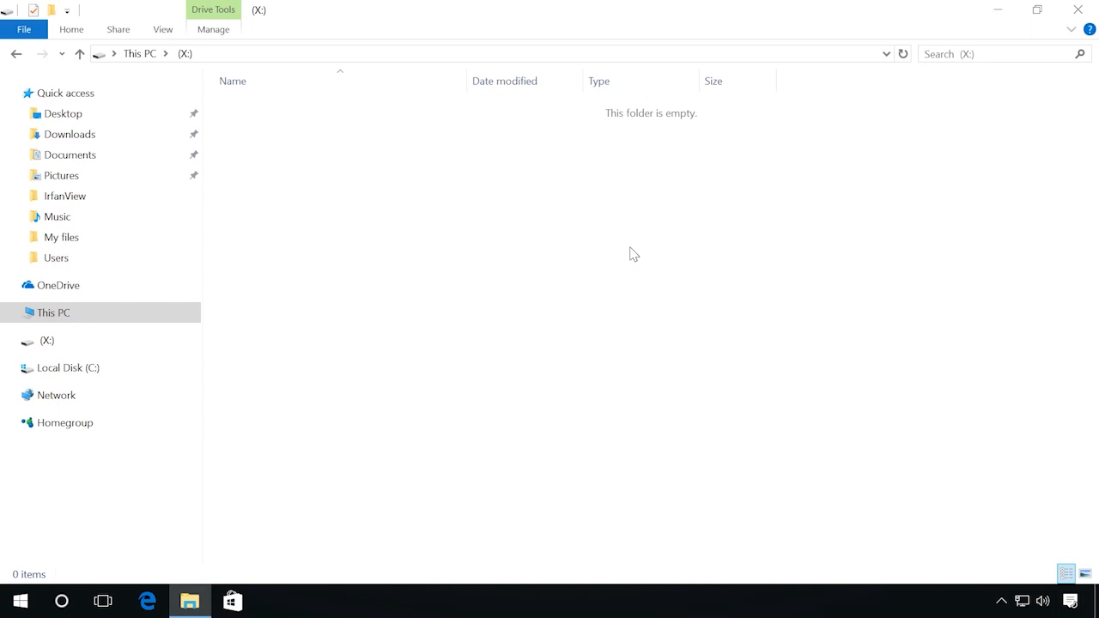
left_click(15, 53)
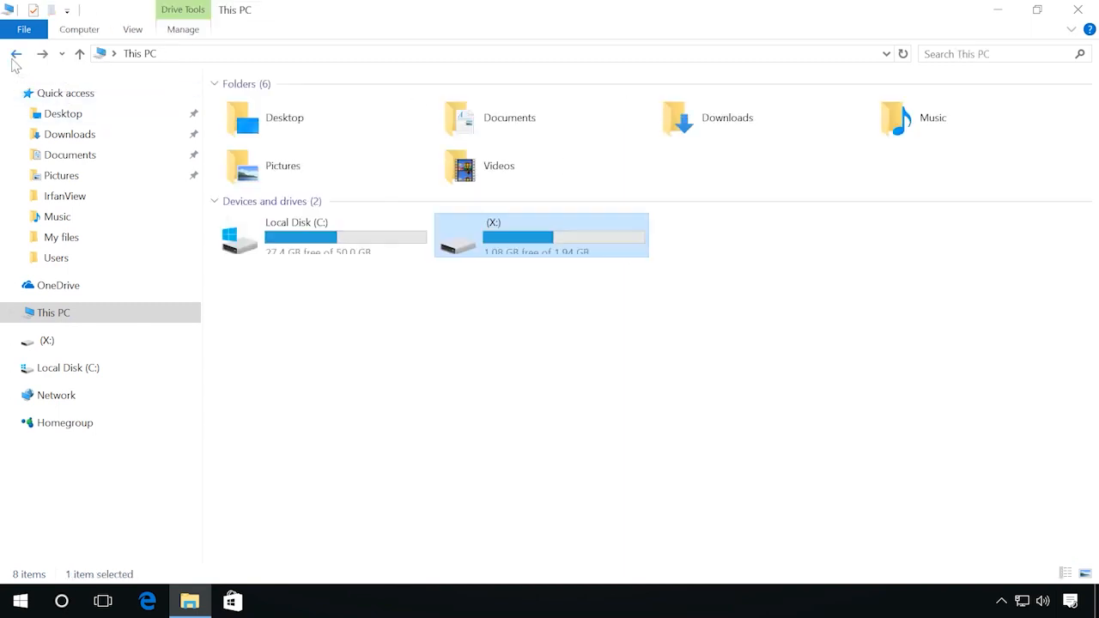